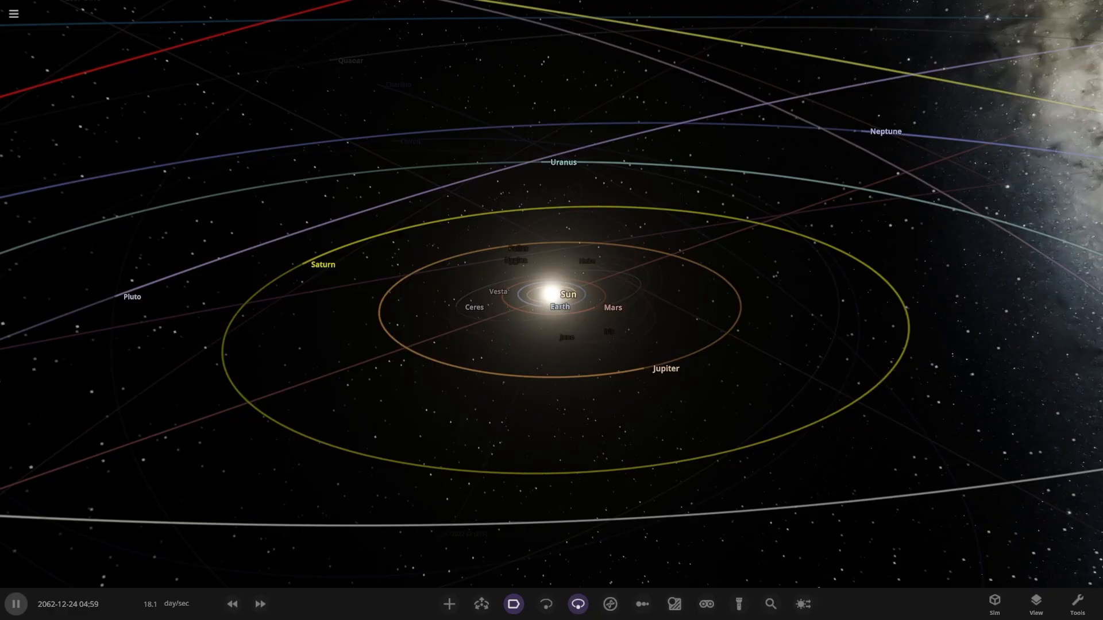
Load the Celestara Six Stars System from the subscribed Workshop simulations
left_click(12, 13)
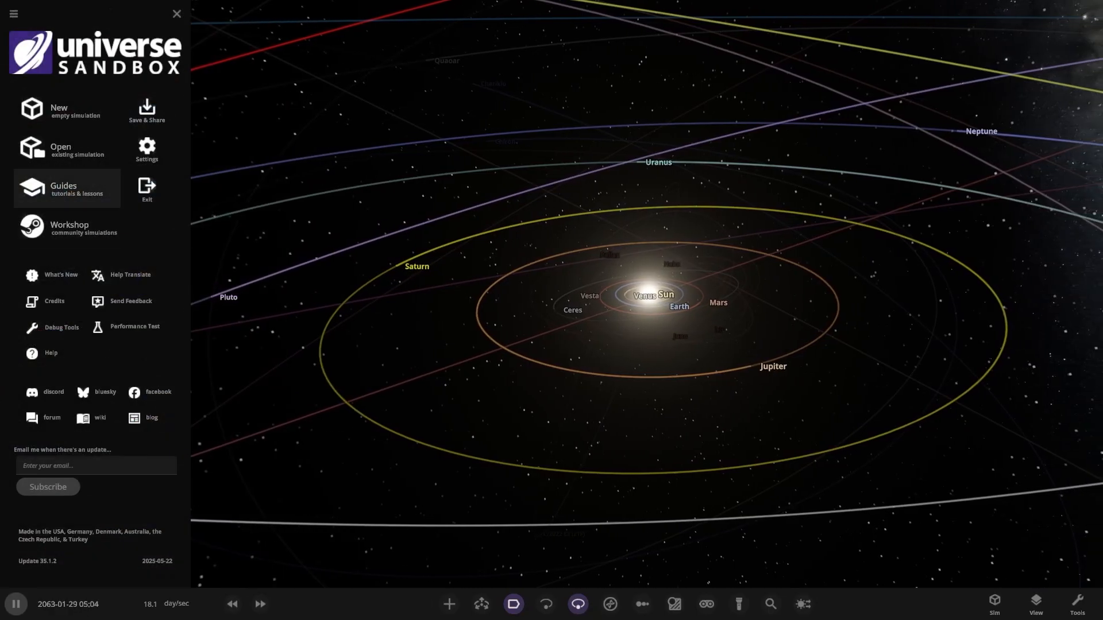
left_click(69, 228)
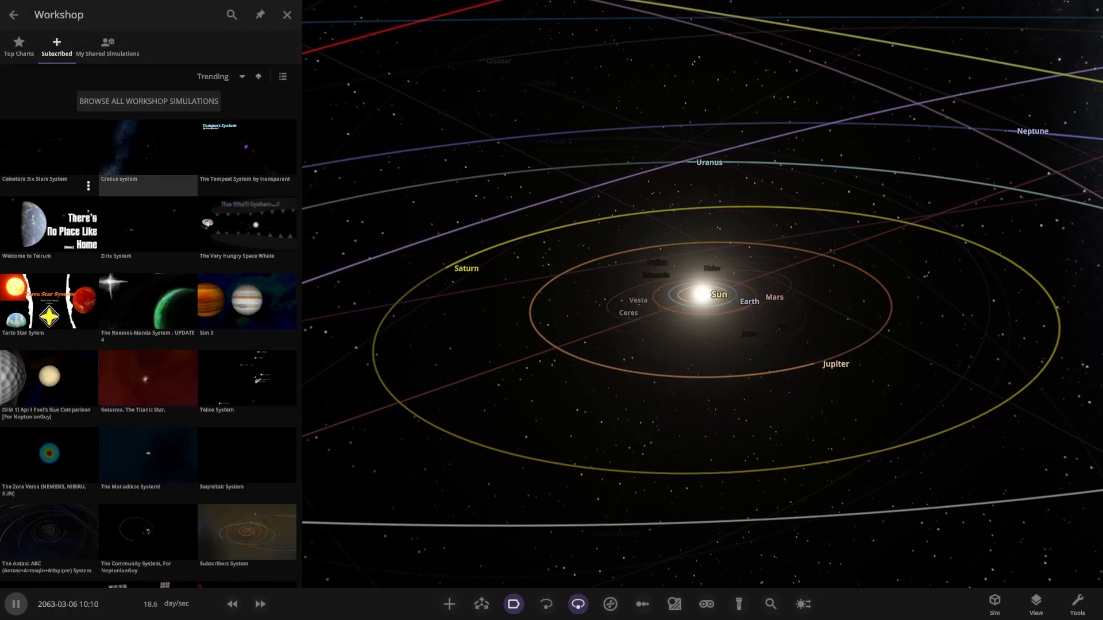
left_click(286, 13)
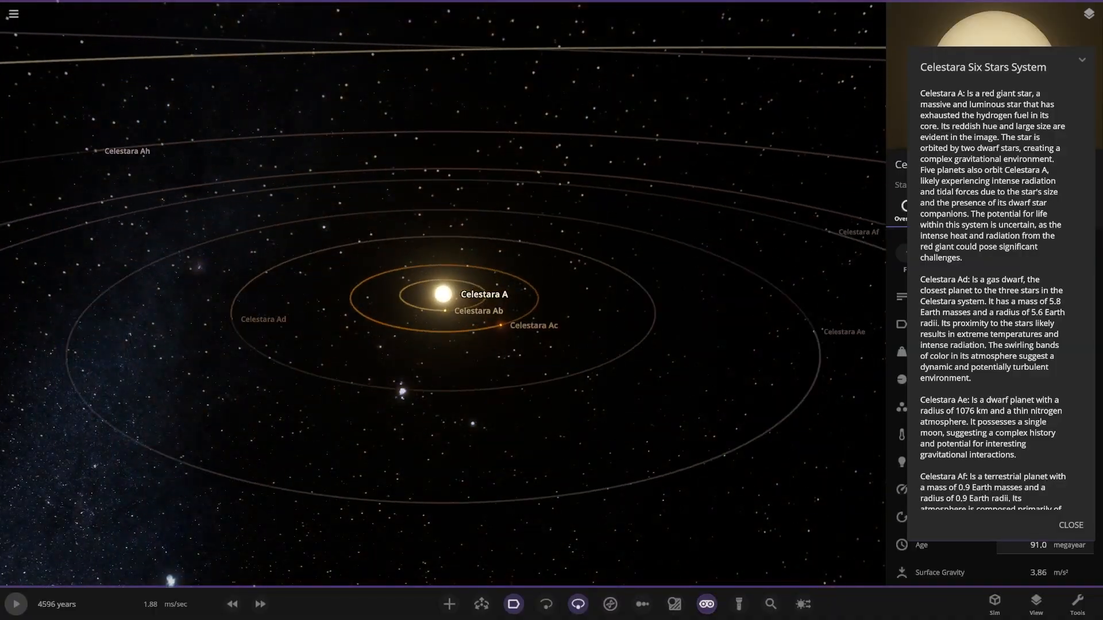
Dismiss the system description and select Celestara Ac b to show its Overview properties
scroll("up", 3)
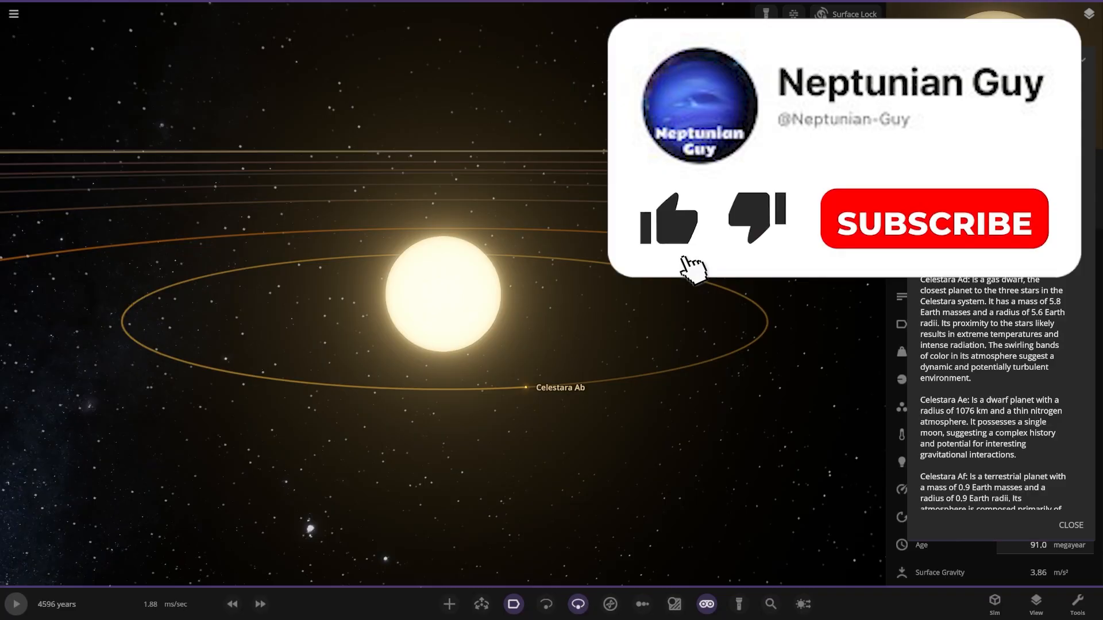
left_click(667, 220)
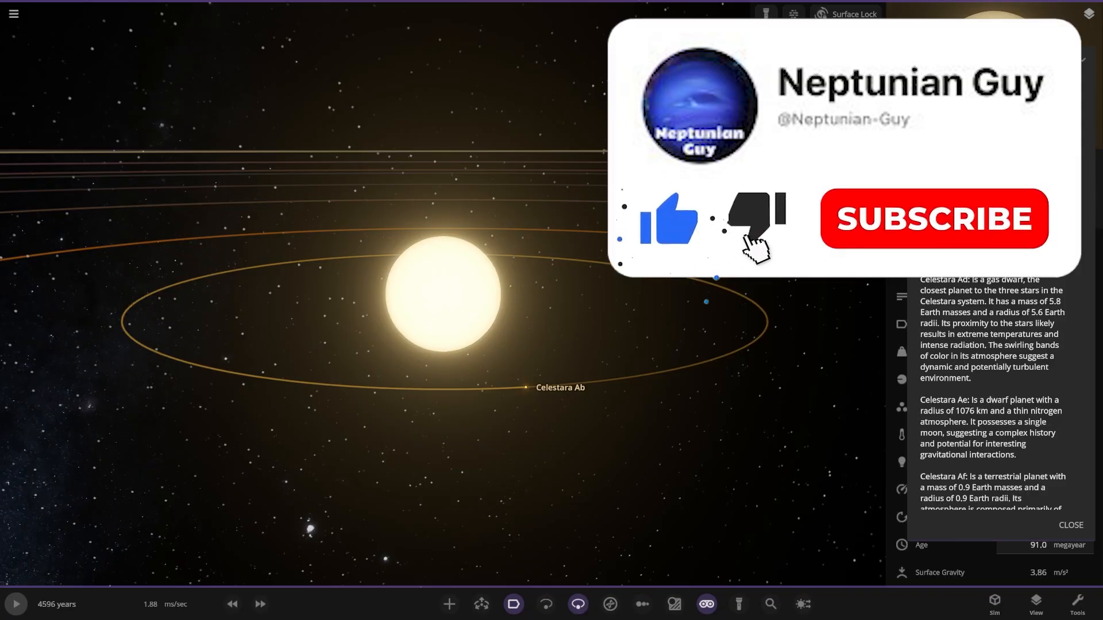
left_click(933, 218)
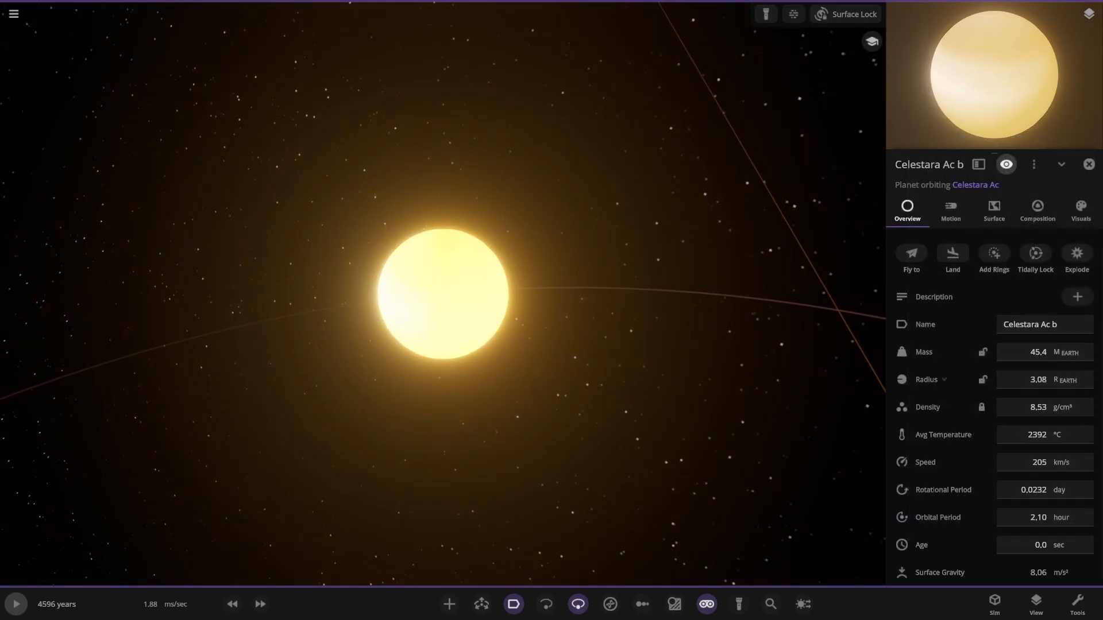
left_click(1087, 164)
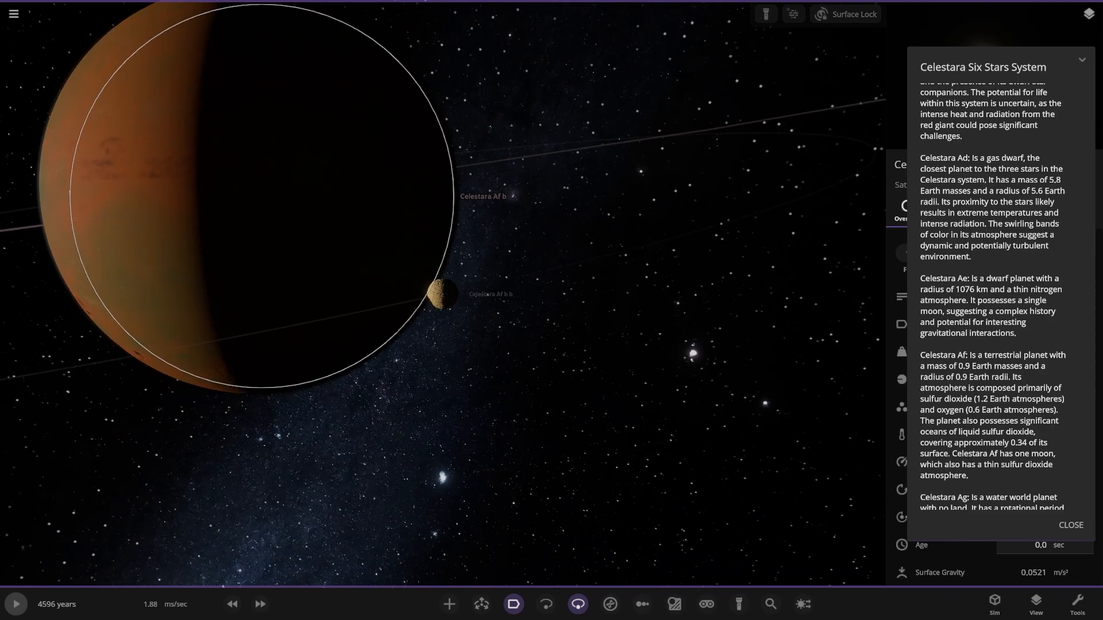
Scroll the system description down to the Celestara Ag entry
scroll("down", 3)
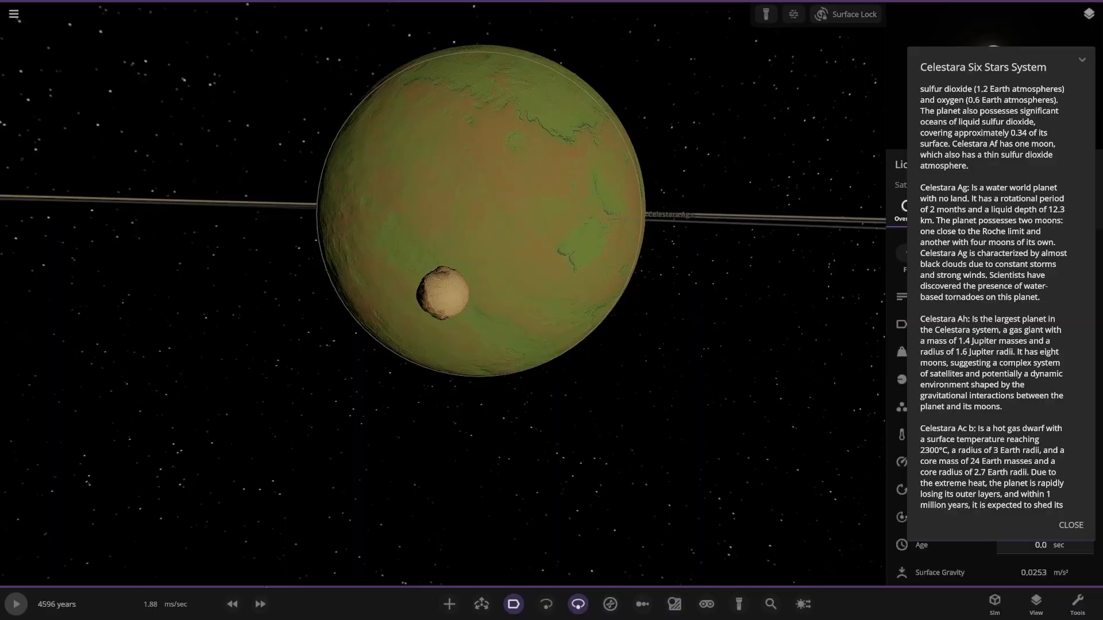
Inspect Celestara Ah's moons b, c, d, f, g and i in turn
scroll("down", 3)
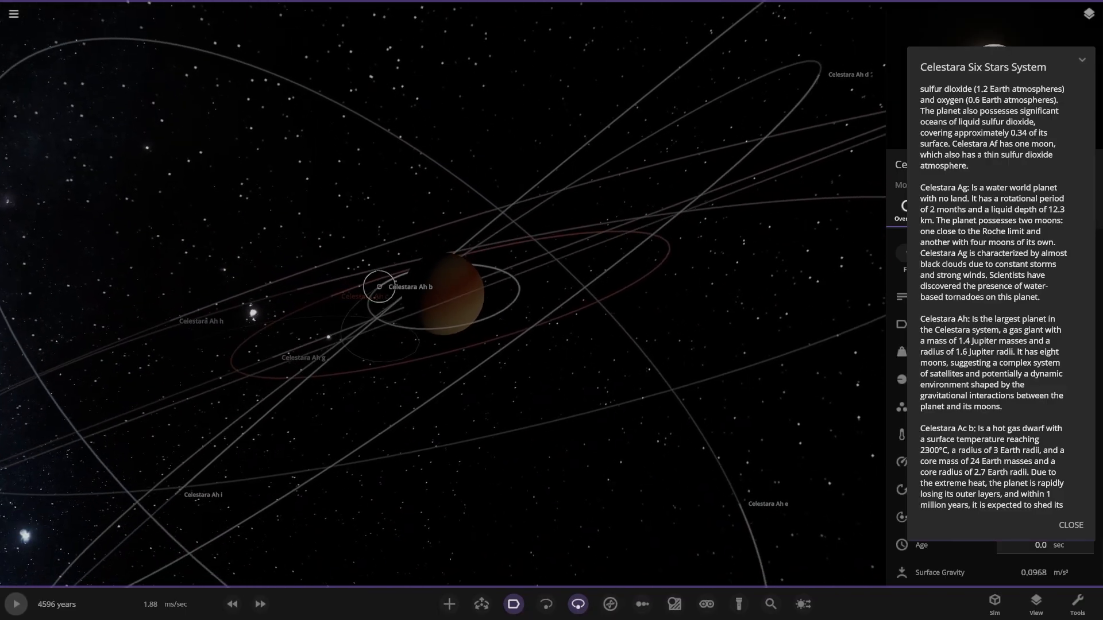
left_click(378, 286)
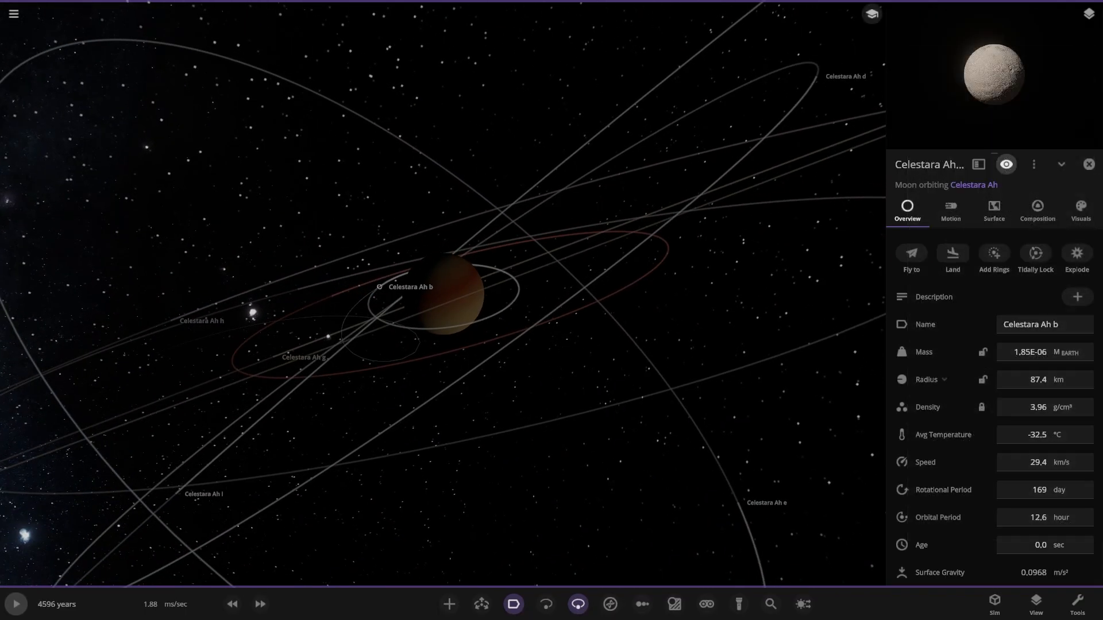
left_click(346, 241)
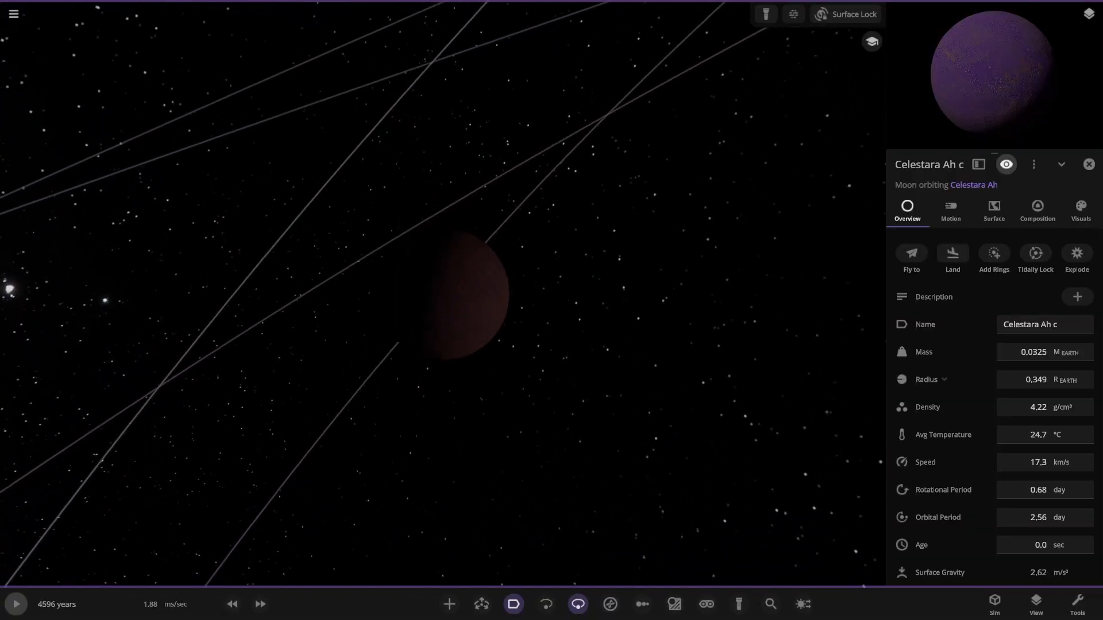
left_click(1088, 163)
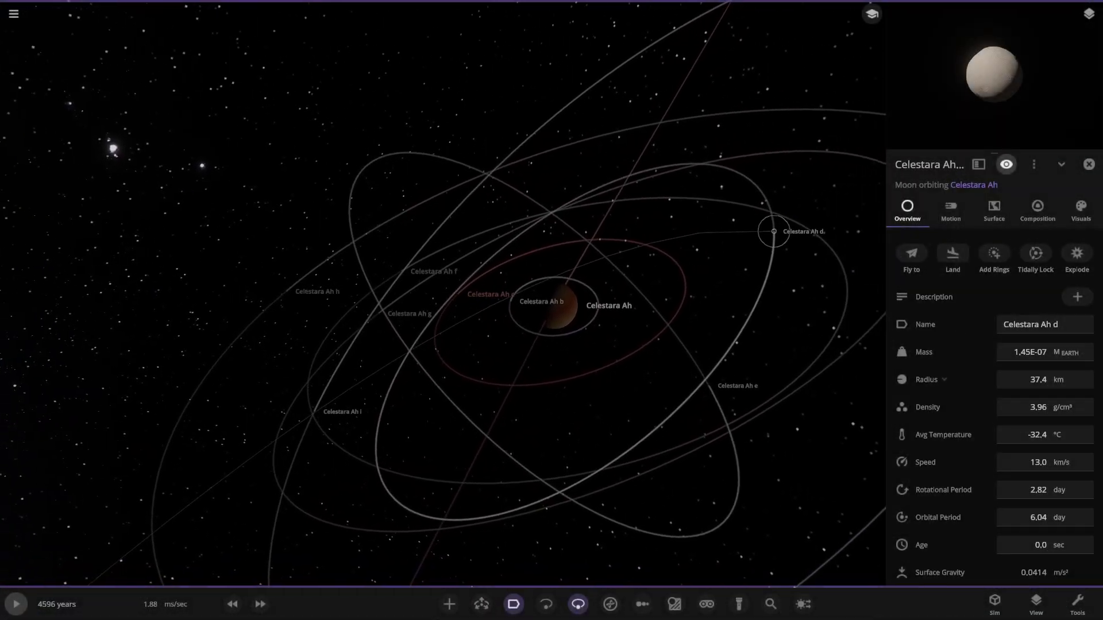
left_click(387, 271)
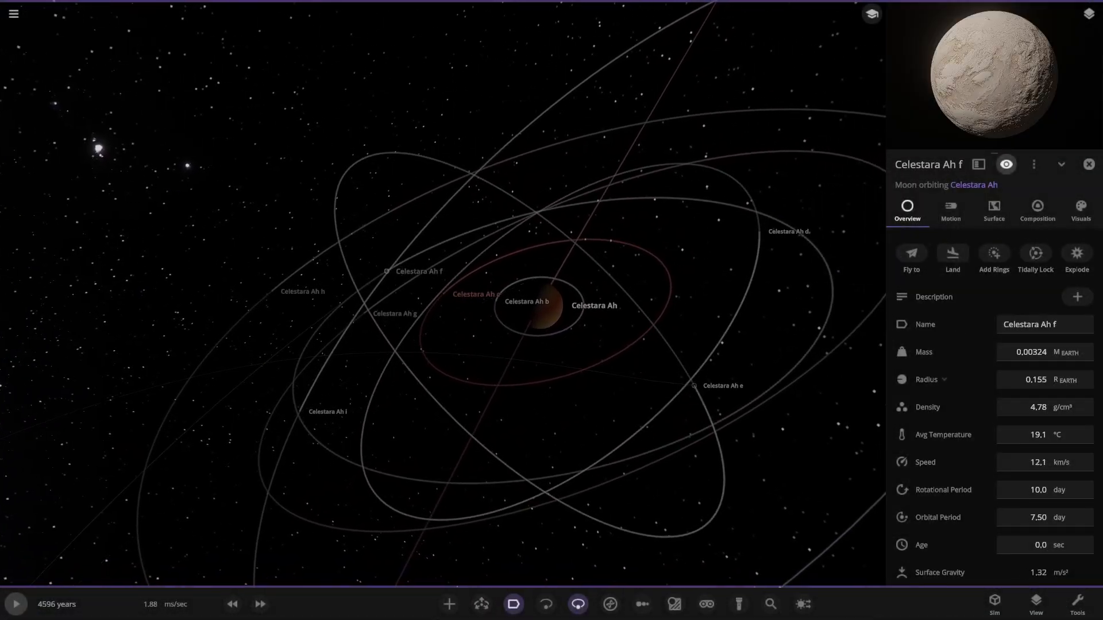
left_click(365, 313)
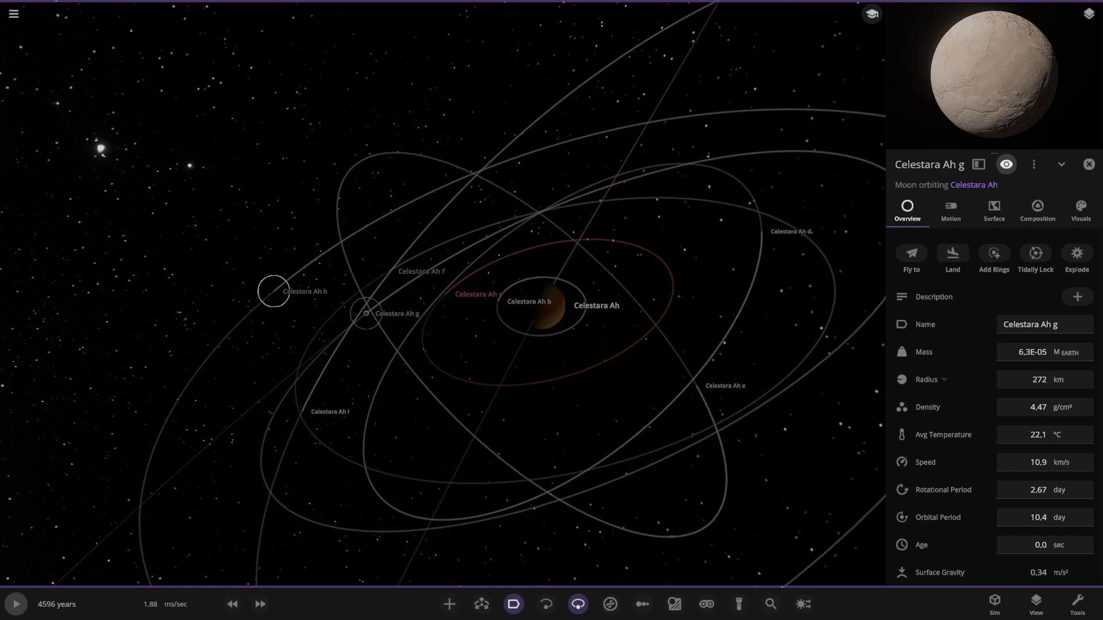
left_click(328, 411)
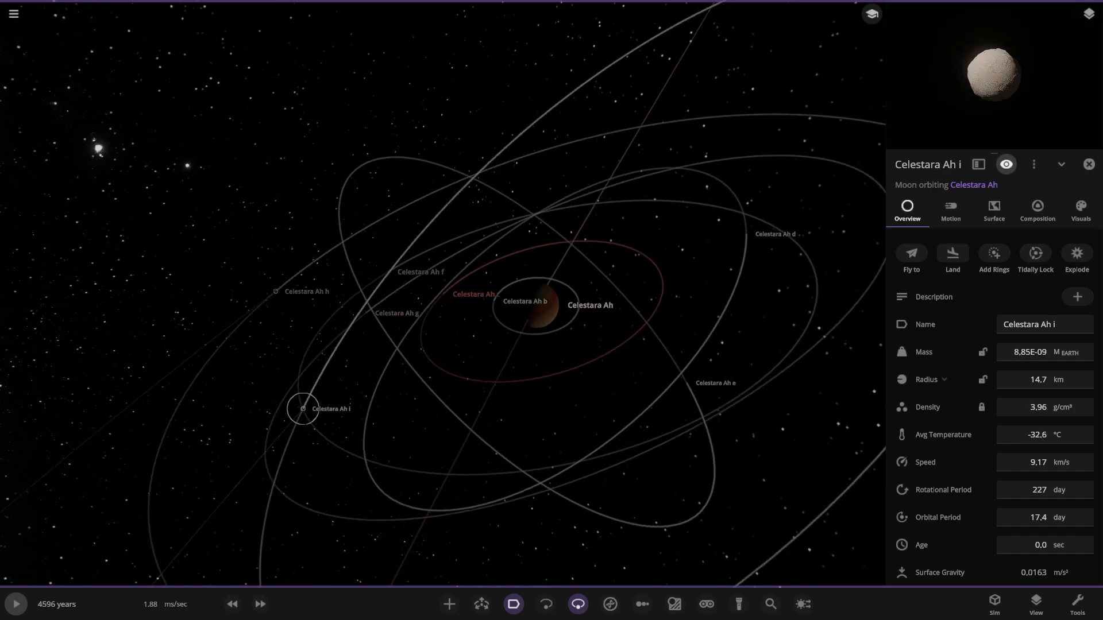
scroll("down", 3)
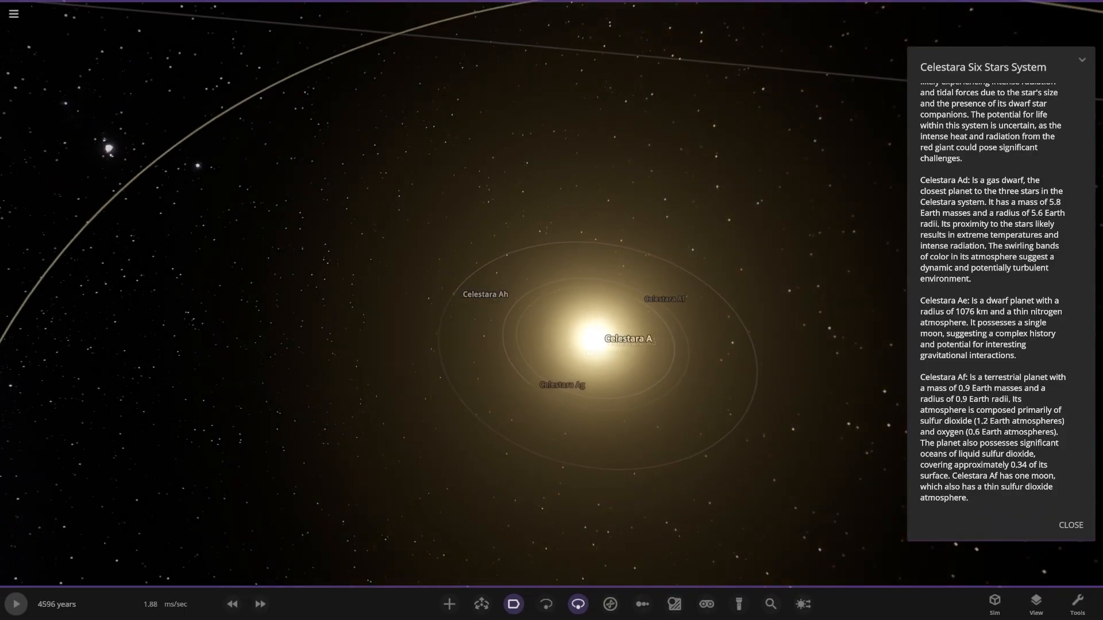
Scroll the system description through the Ad to Ag planet entries
scroll("down", 3)
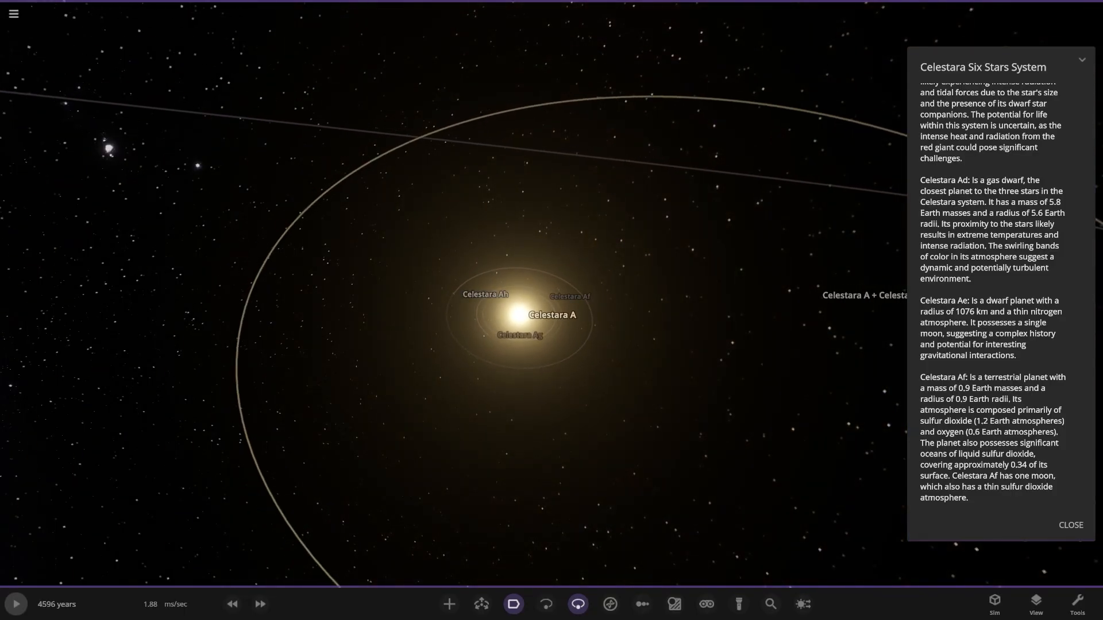
scroll("down", 3)
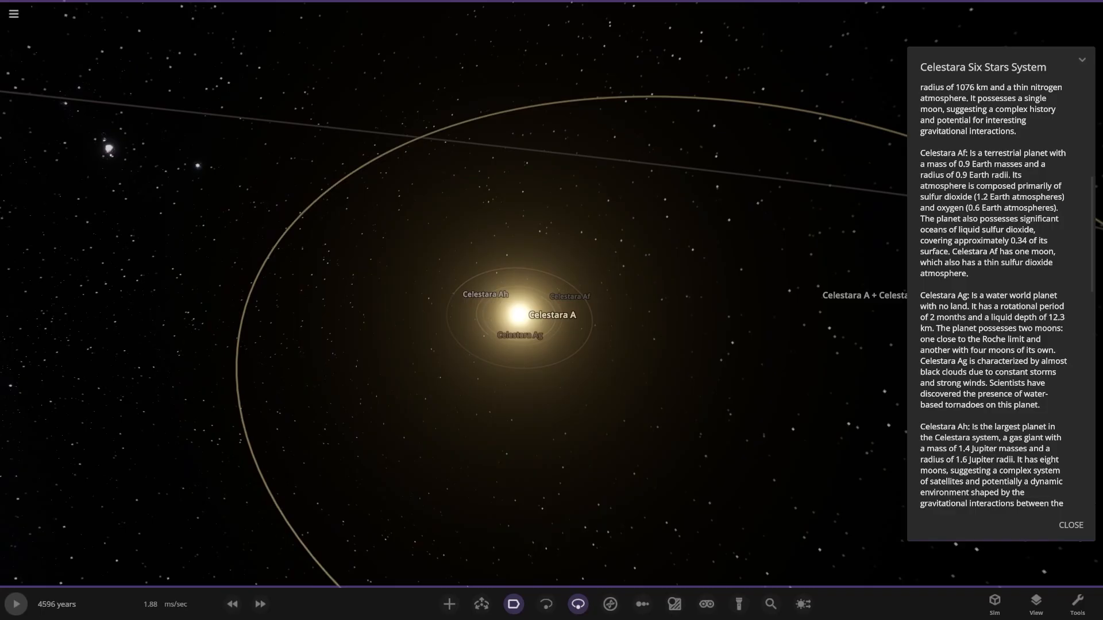
scroll("down", 3)
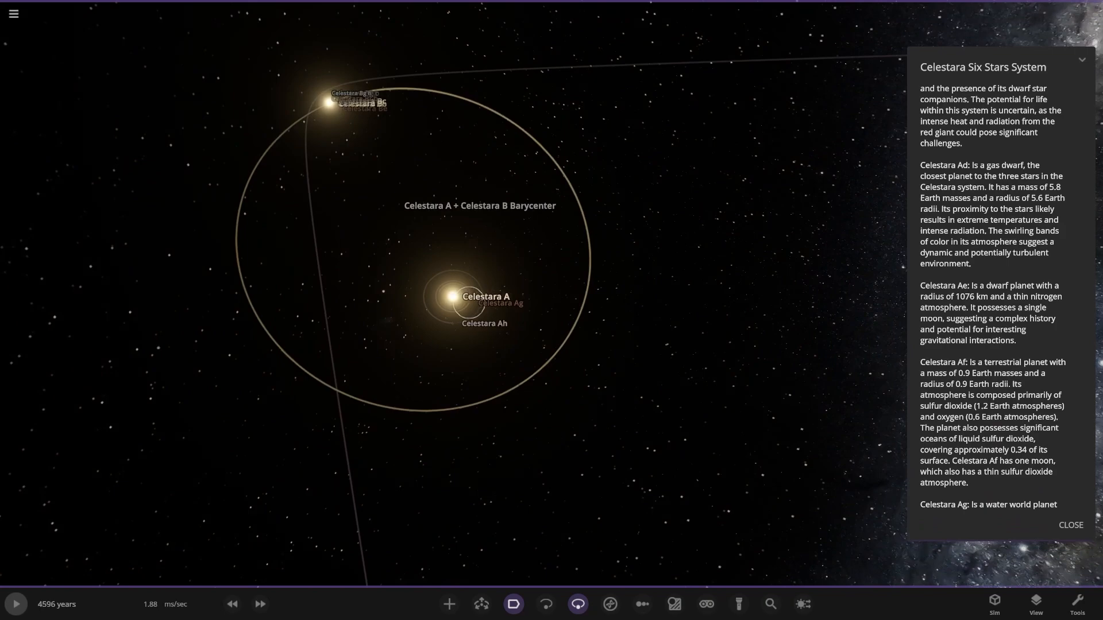
Scroll the system description on to the Celestara Be and Bf entries
scroll("down", 3)
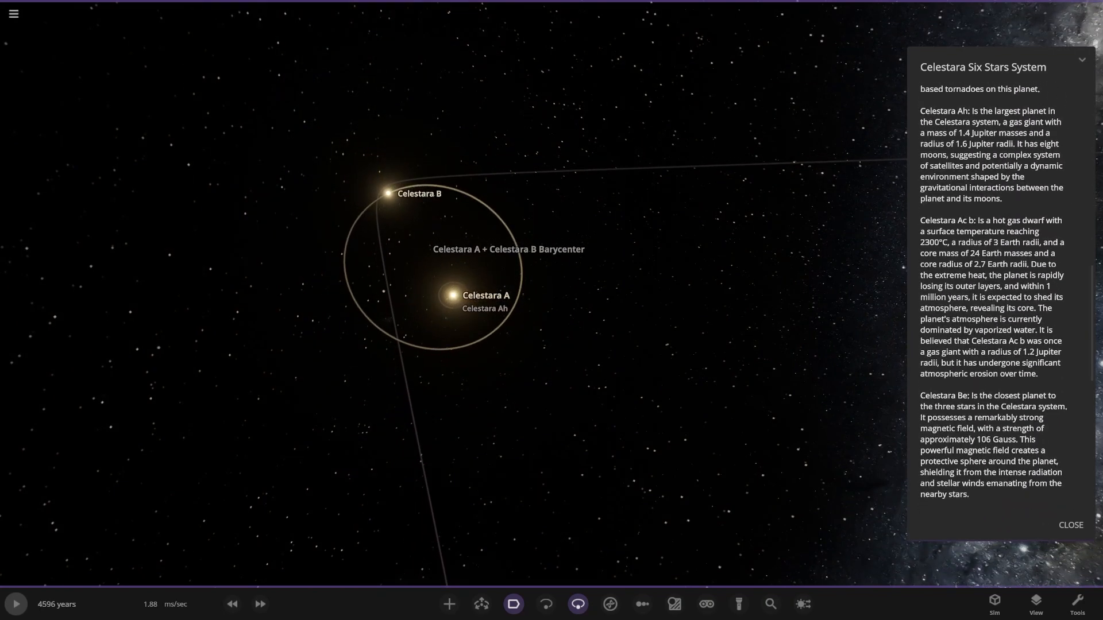
scroll("down", 3)
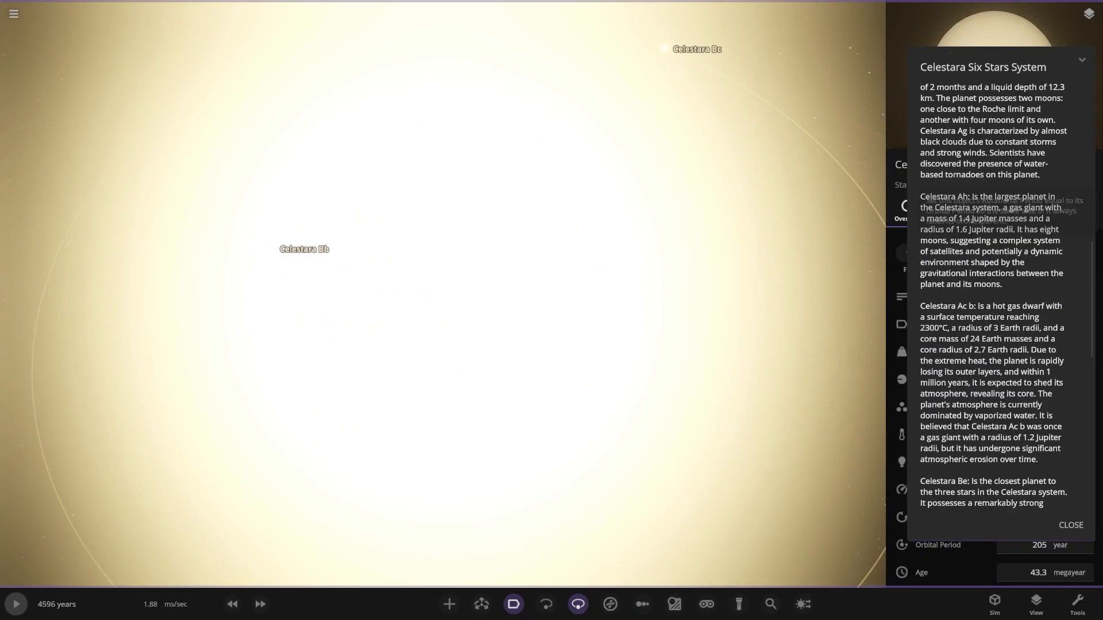
scroll("up", 3)
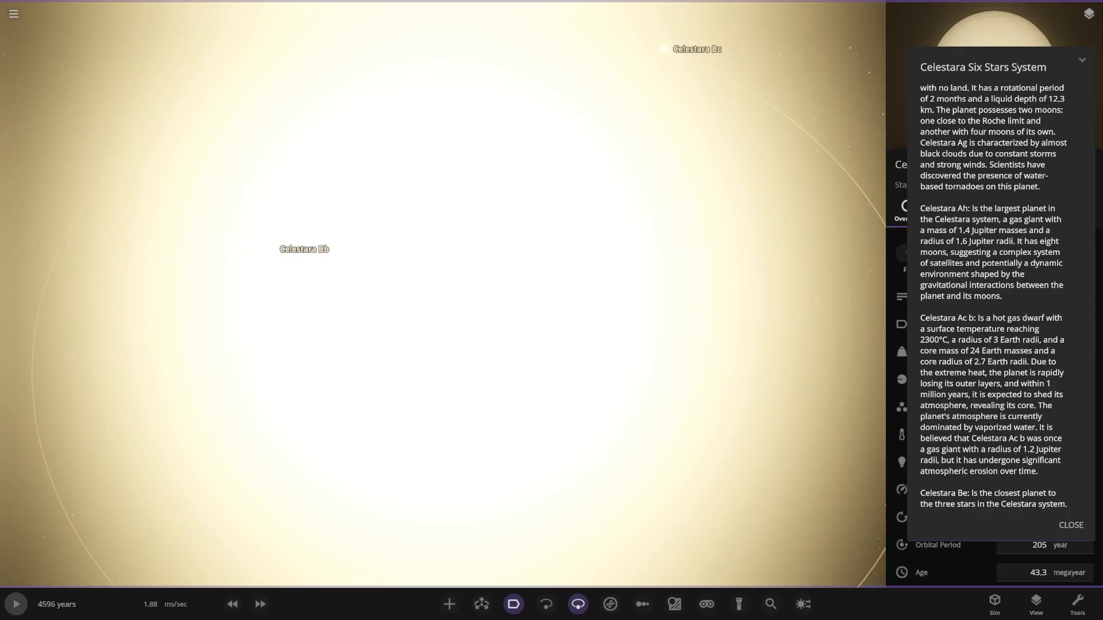
scroll("down", 3)
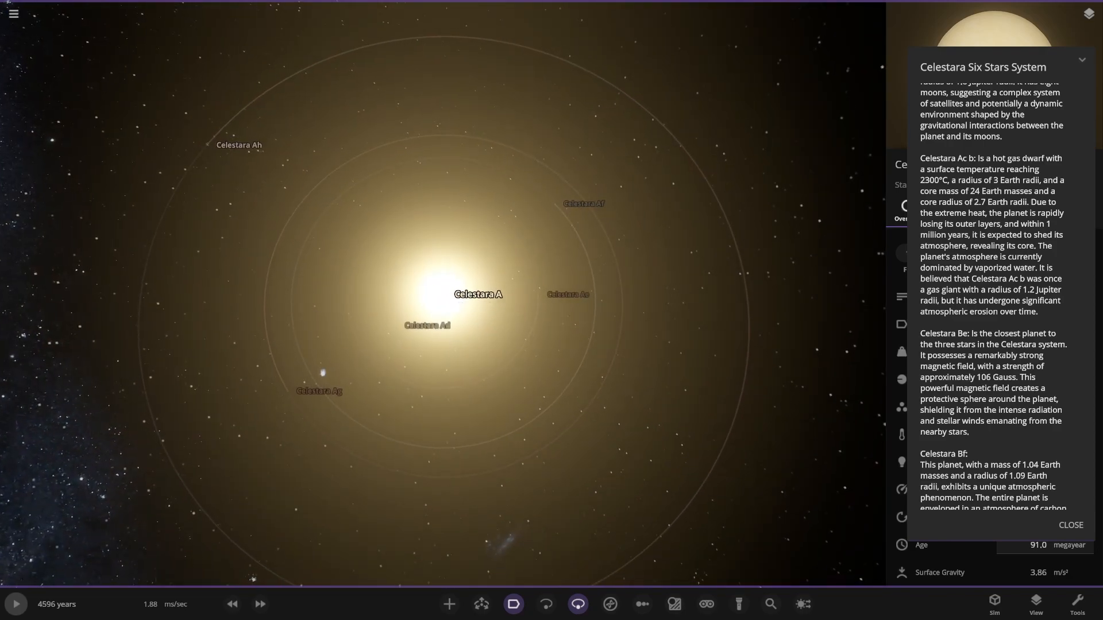
Scroll the description through the Celestara Bf, Bg and water world Ag entries
scroll("up", 3)
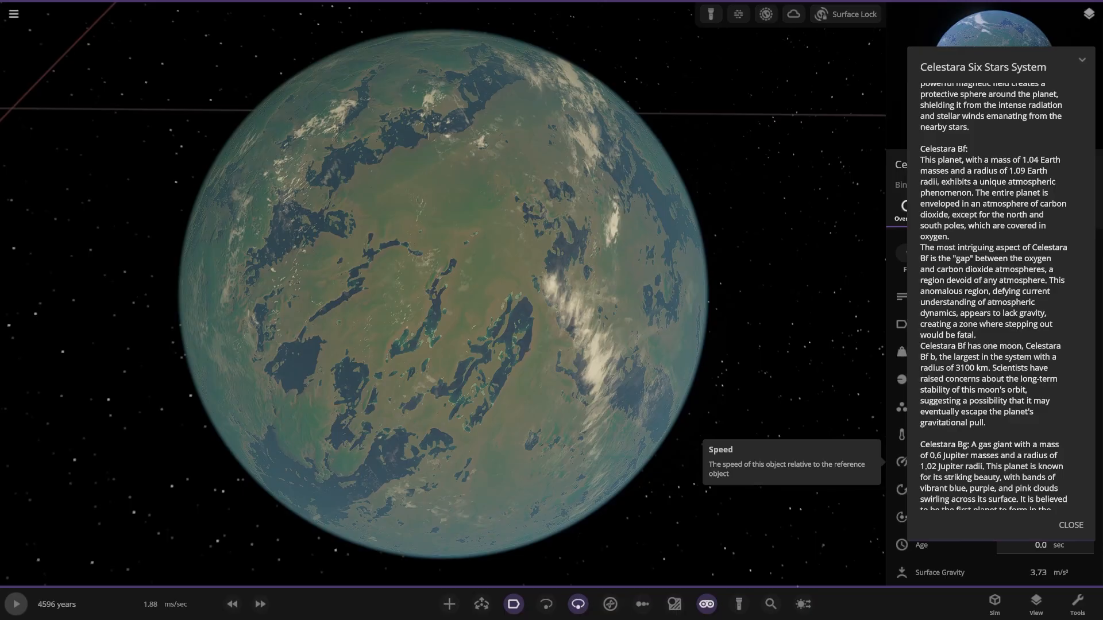
scroll("down", 3)
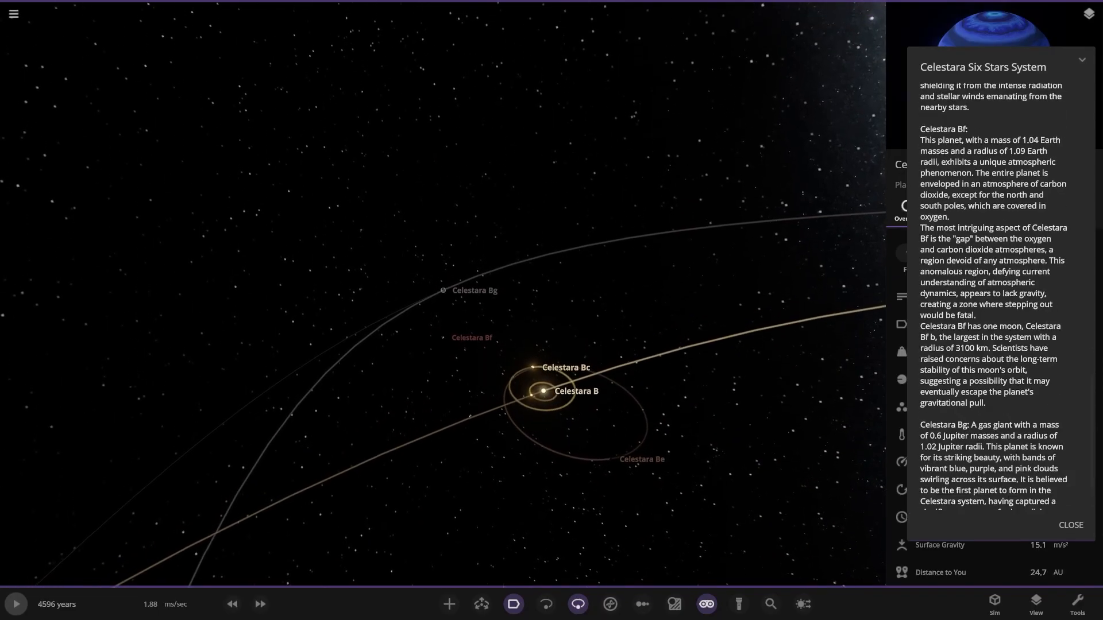
scroll("down", 3)
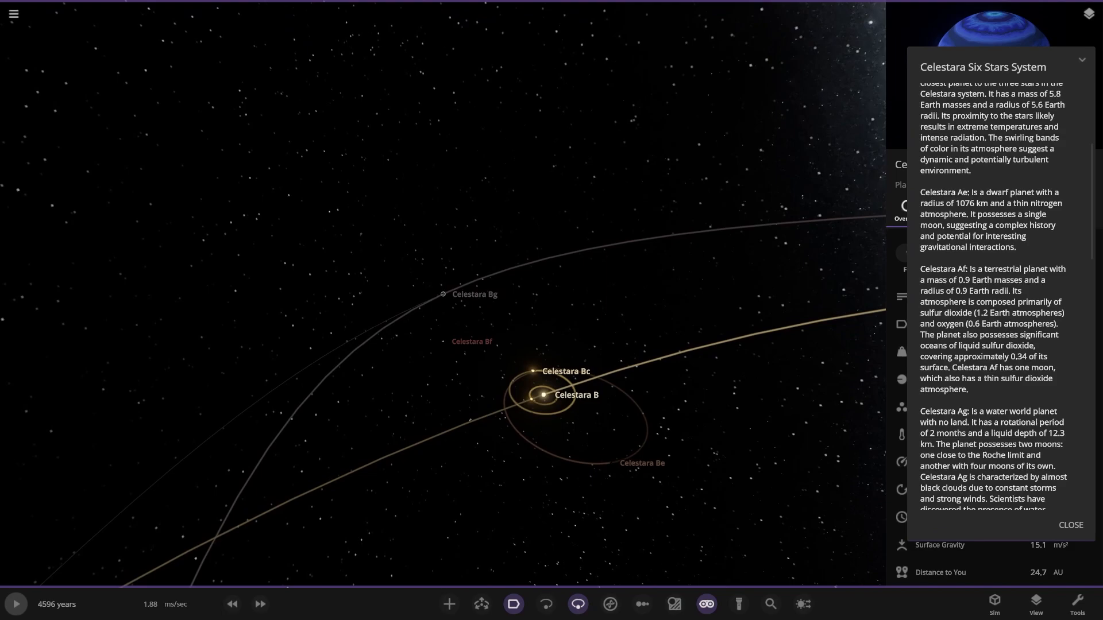
scroll("up", 3)
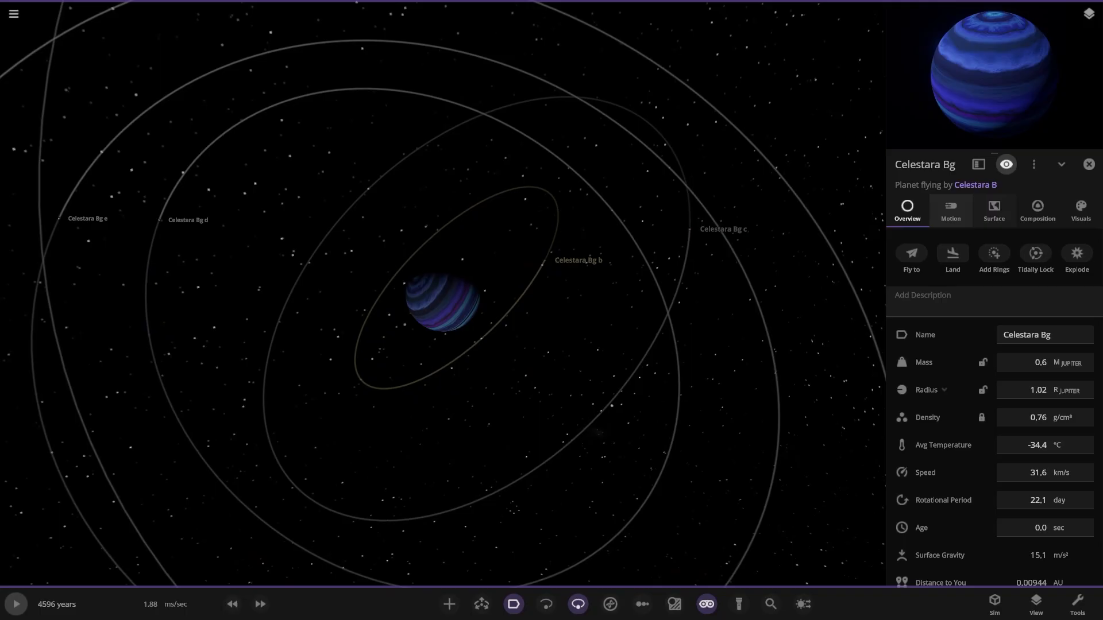
Inspect Celestara Bg moons b, c and e, then select the star Celestara B
left_click(544, 260)
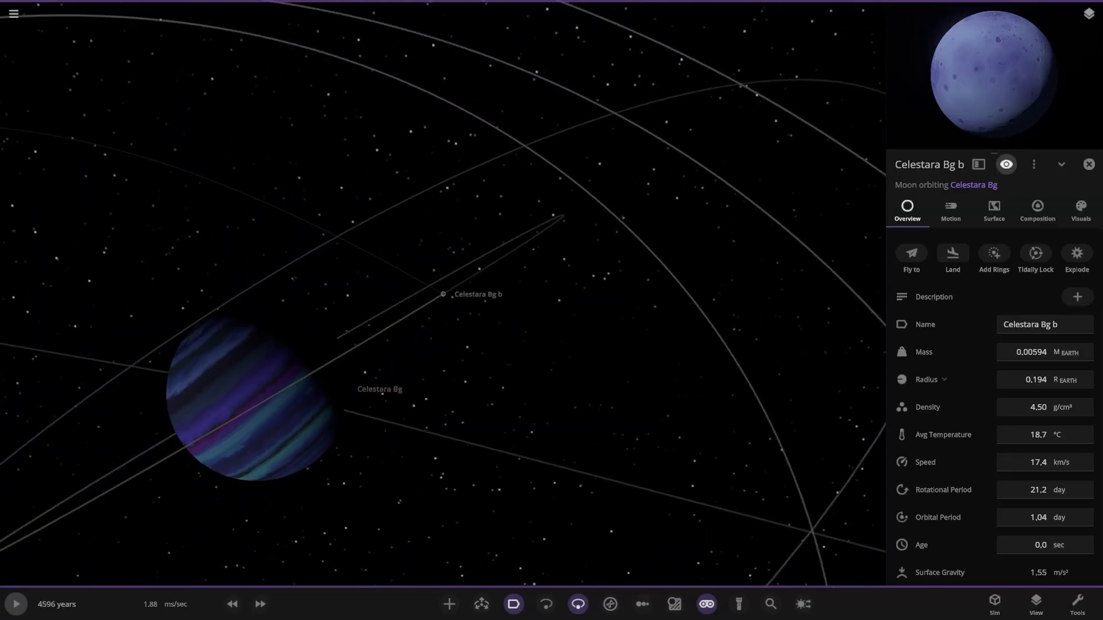
left_click(503, 295)
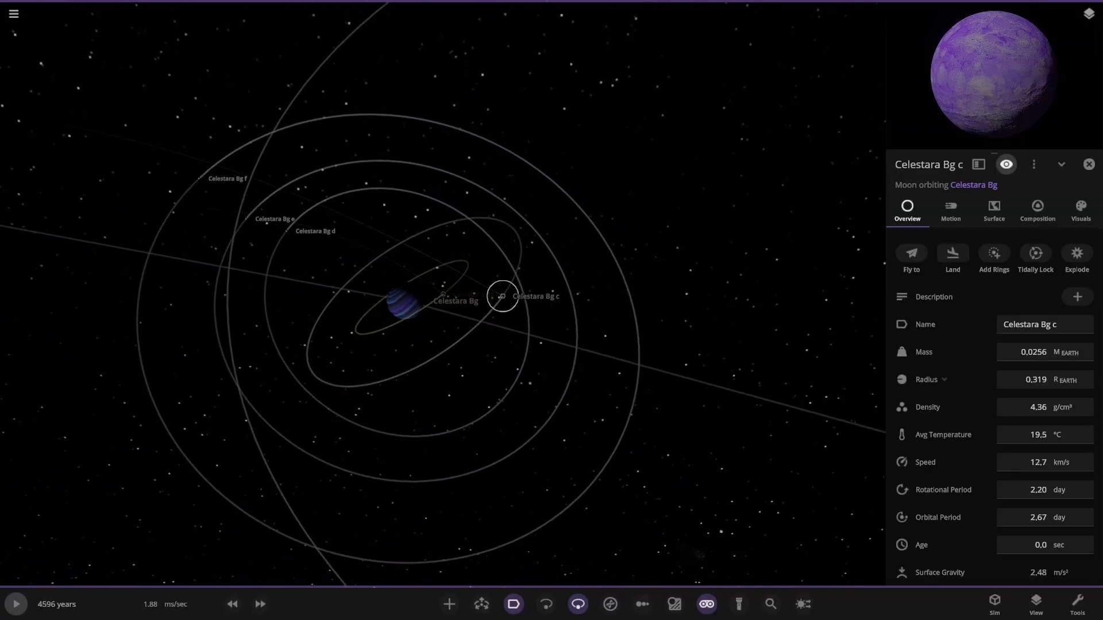
left_click(245, 219)
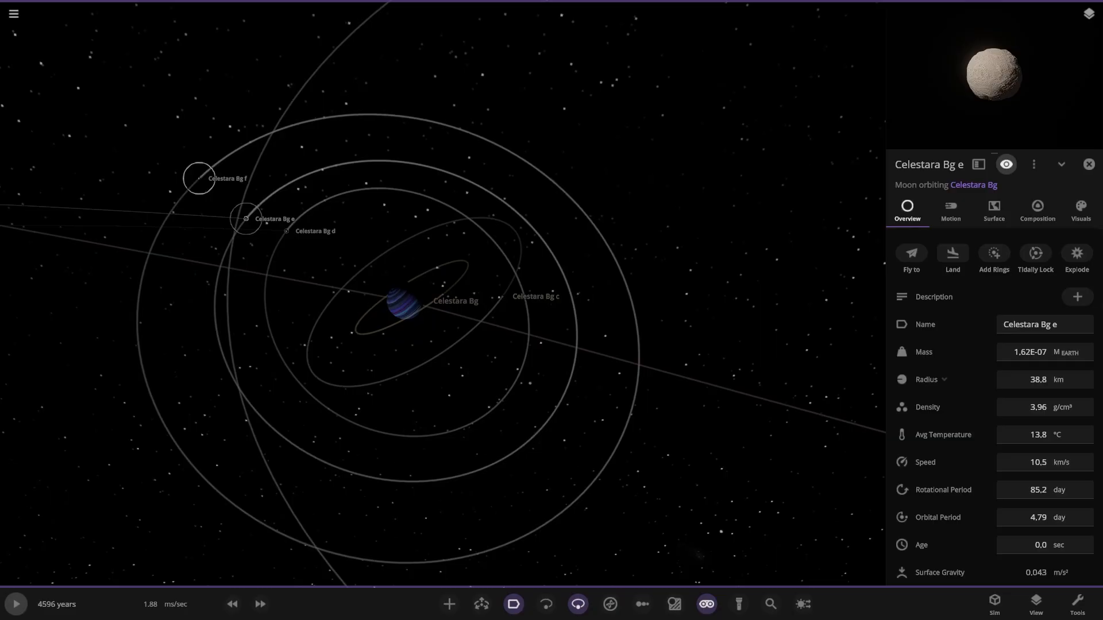
left_click(535, 297)
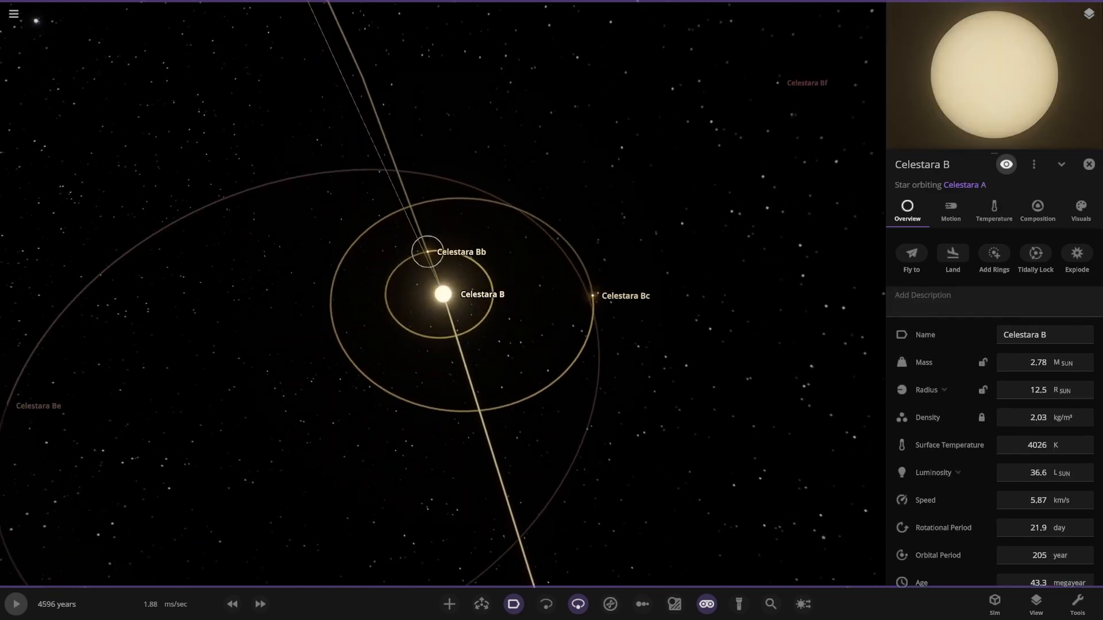
Inspect stars Celestara Bb and Bc, fly to Bc, view its Visuals, then select planet Bd
left_click(426, 251)
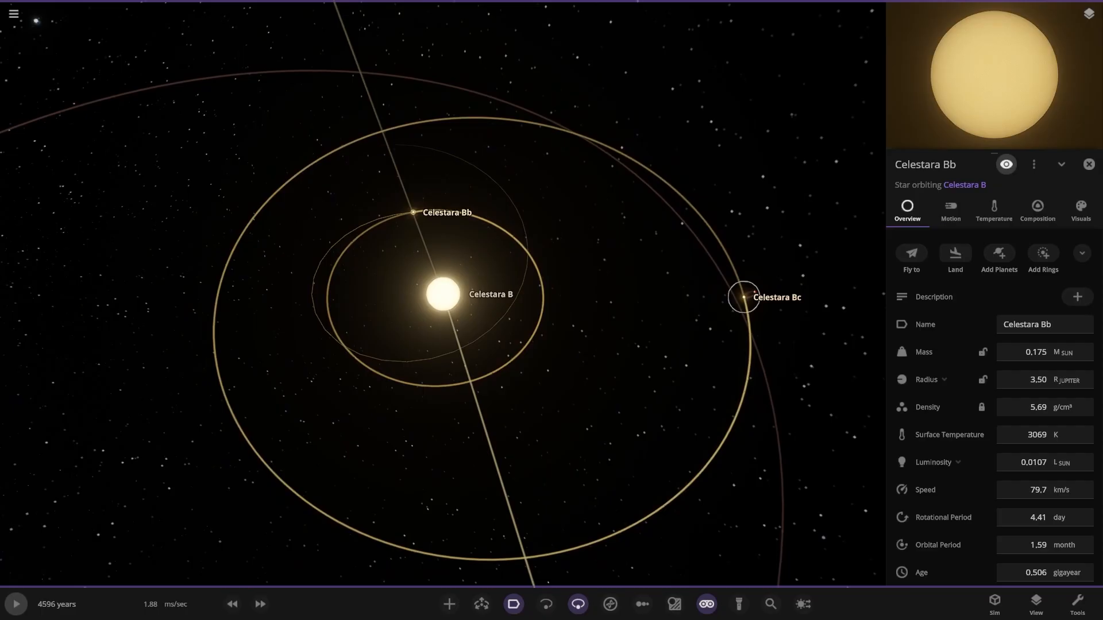
left_click(441, 294)
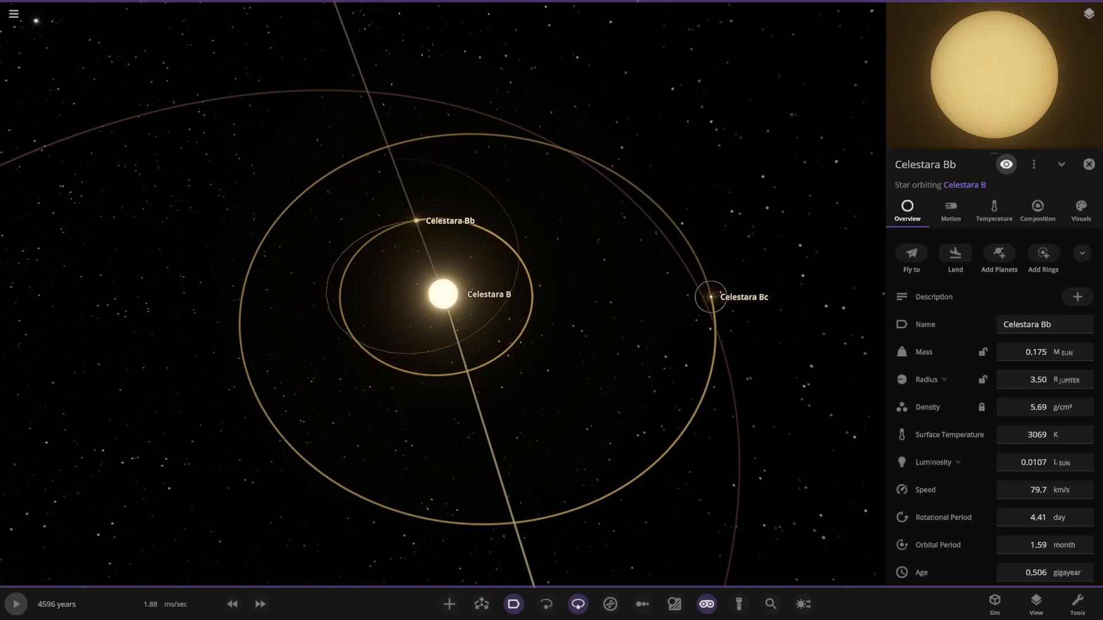
left_click(711, 296)
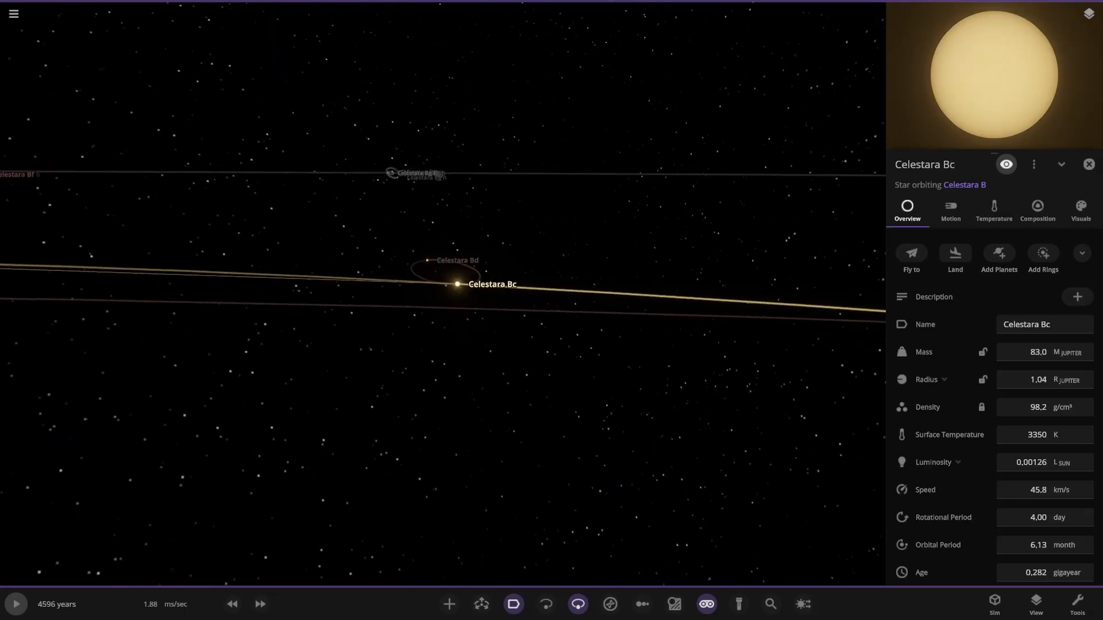
left_click(911, 257)
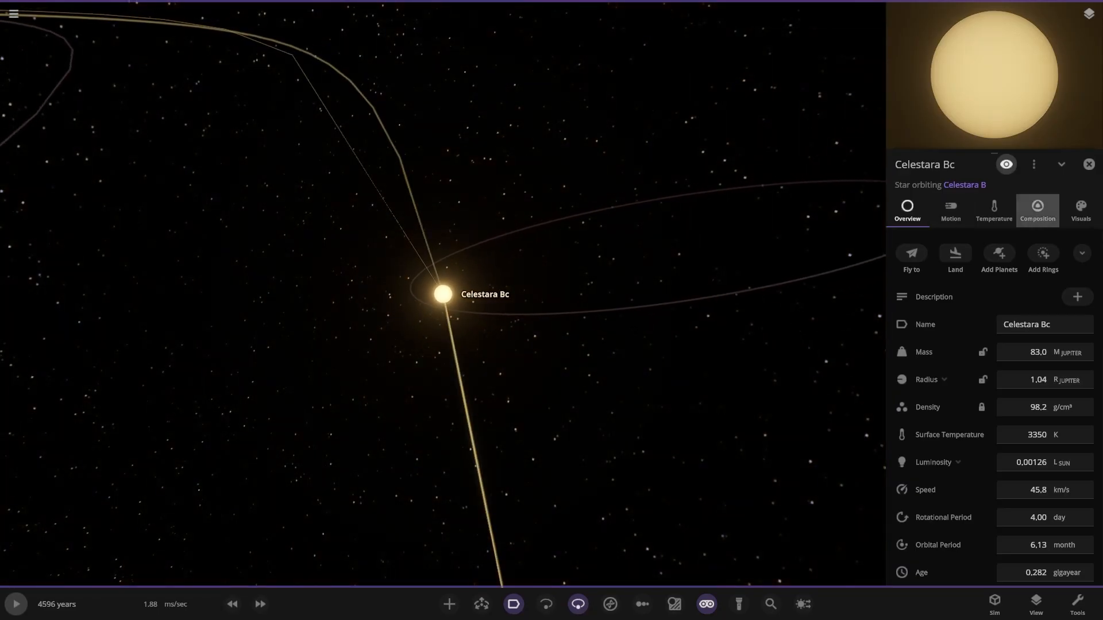
left_click(1080, 210)
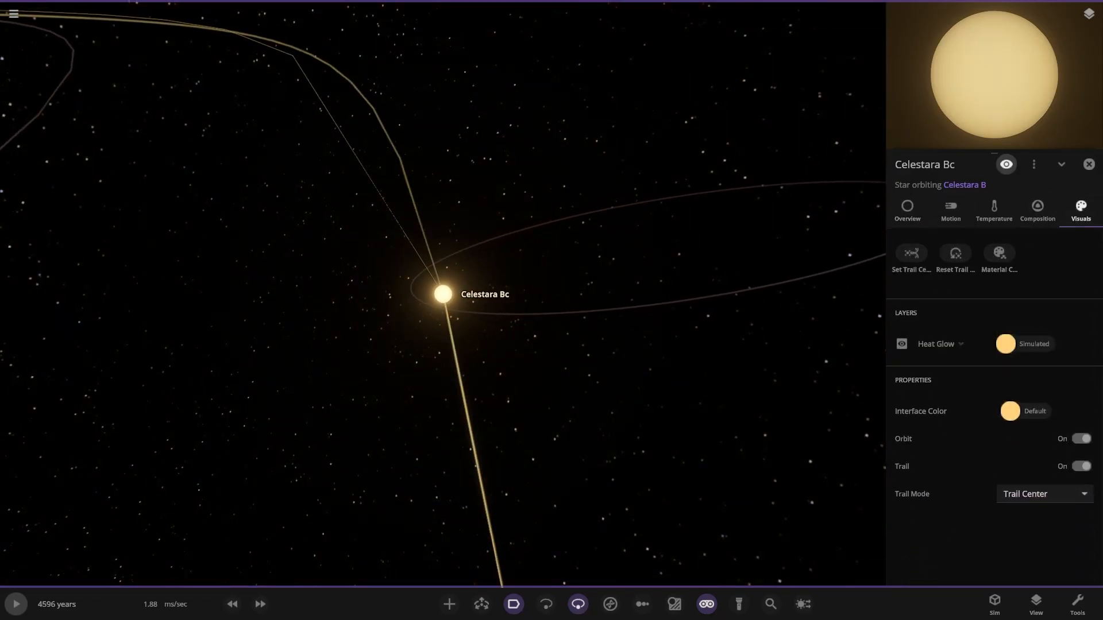
left_click(484, 281)
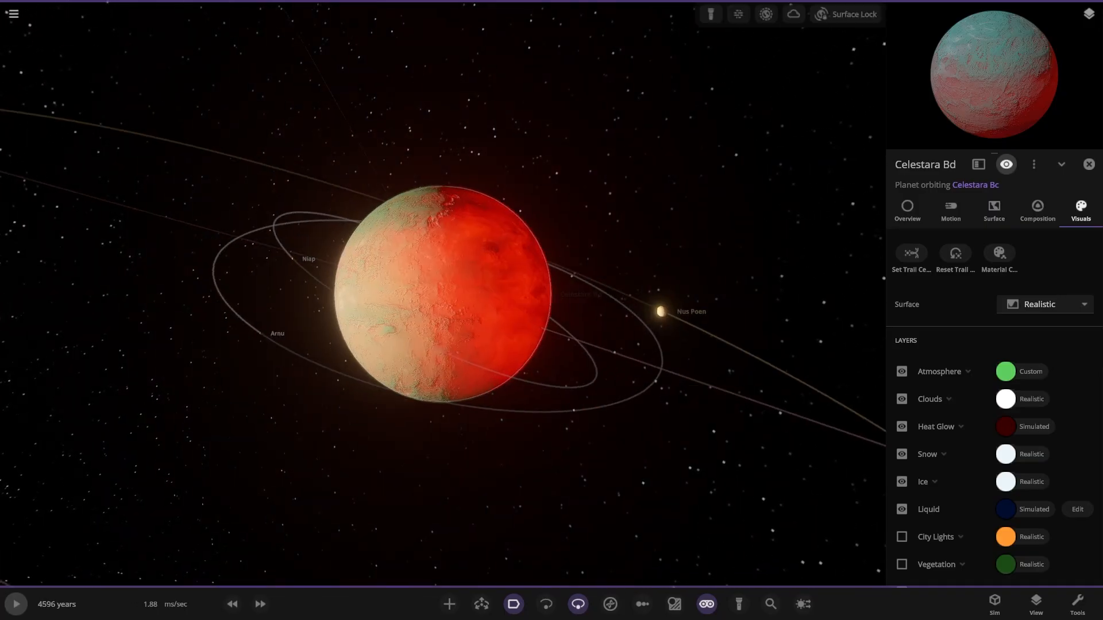
Fly in close to moon Nus Poen, then select planet Celestara Be's overview
left_click(906, 210)
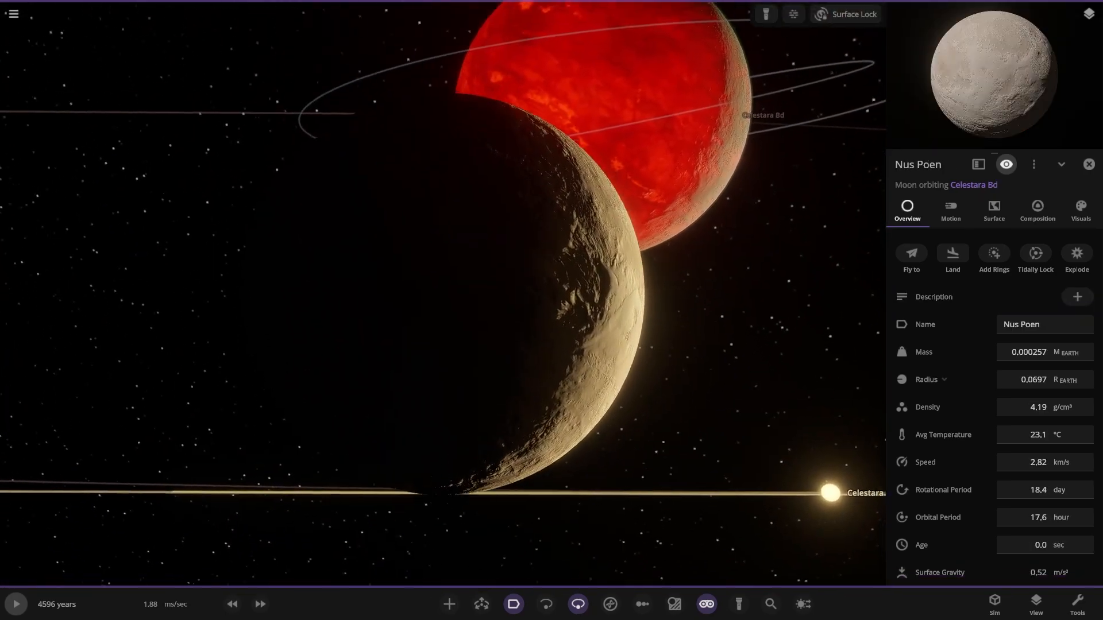
left_click(1088, 164)
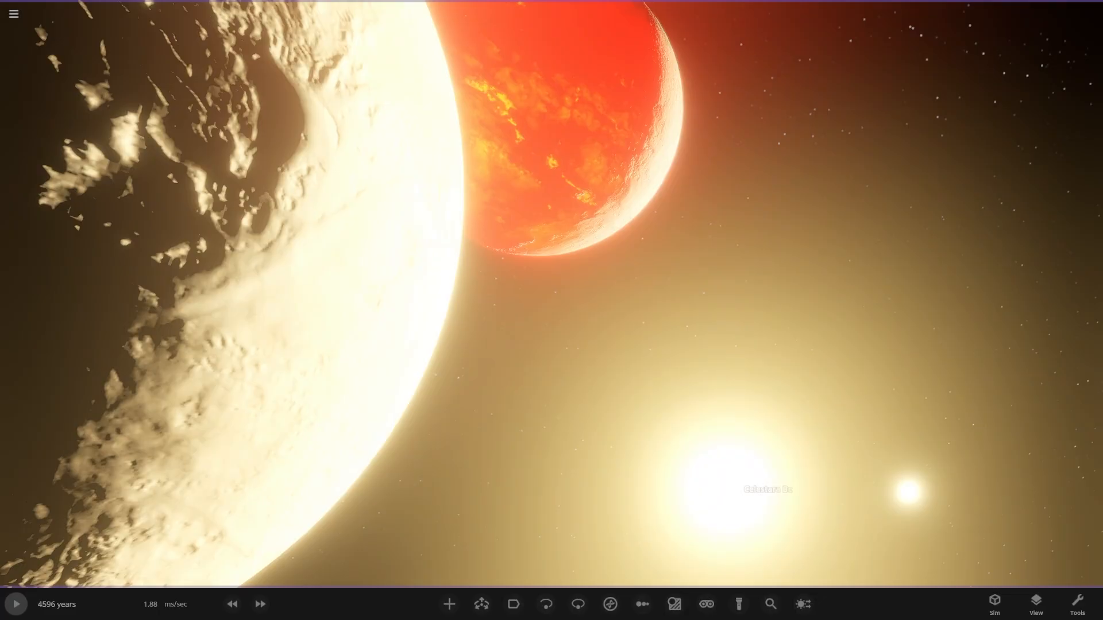
mouse_move(706, 604)
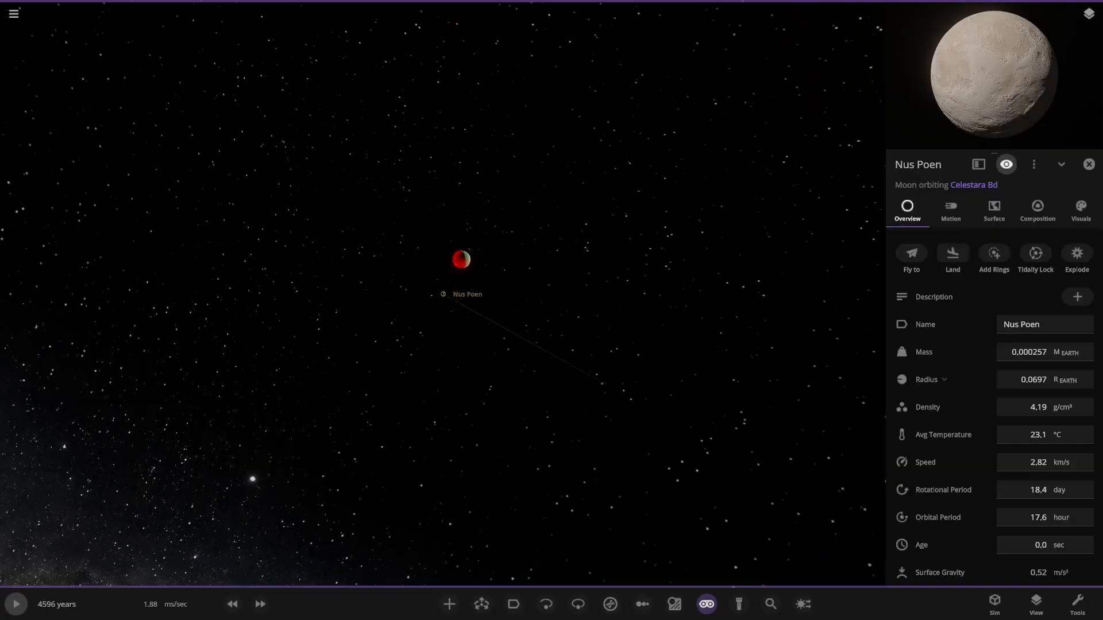
left_click(576, 604)
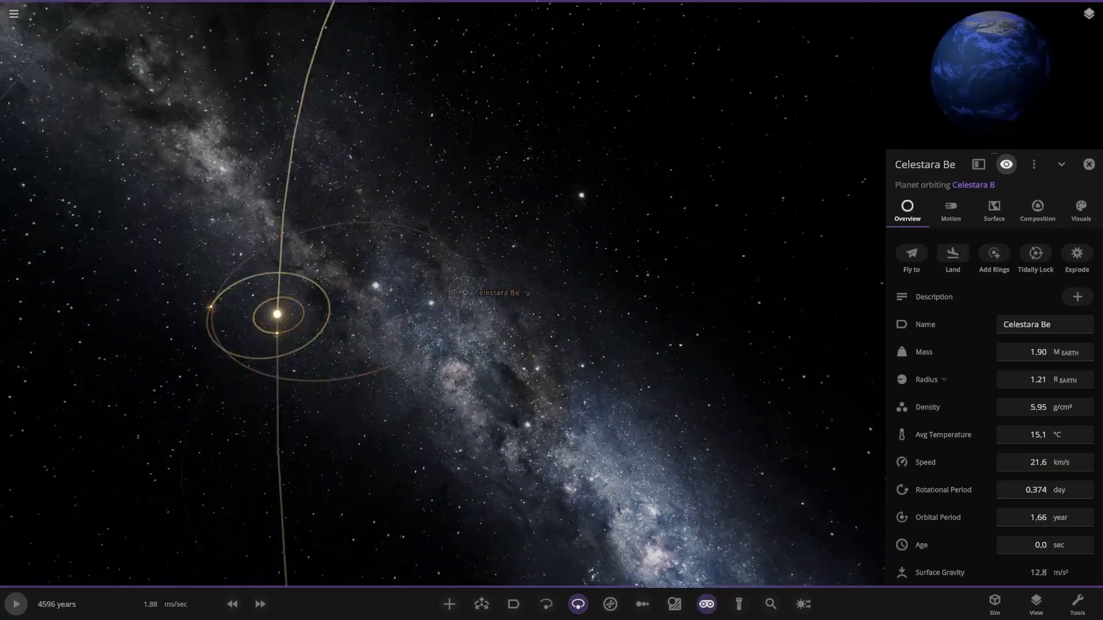
Fly to planet Celestara Be, then open the object browser listing all system bodies
left_click(910, 257)
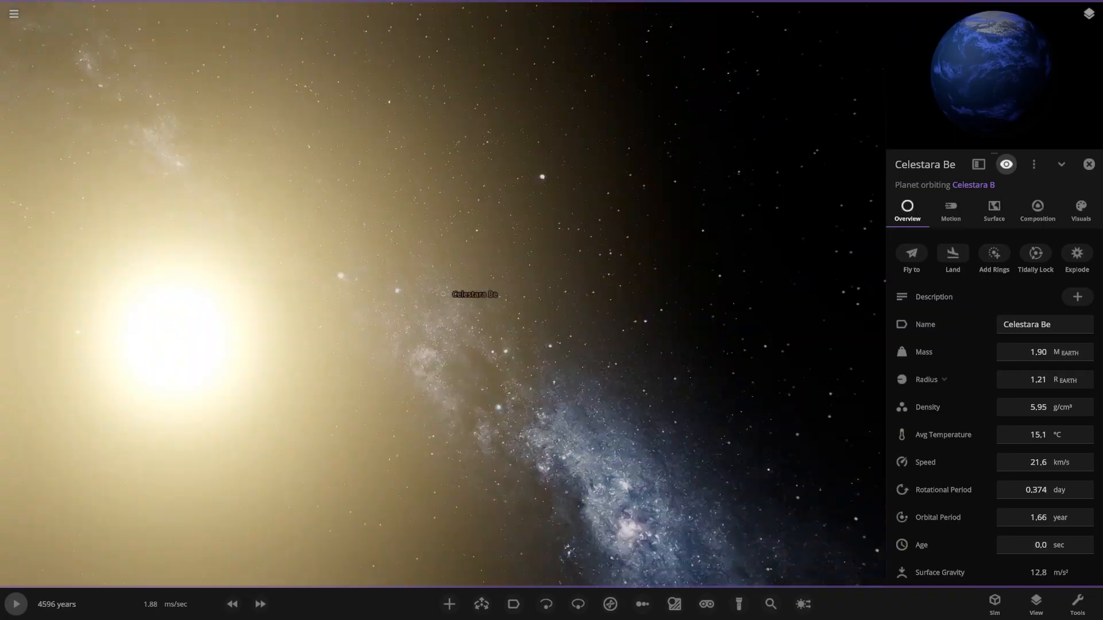
left_click(770, 604)
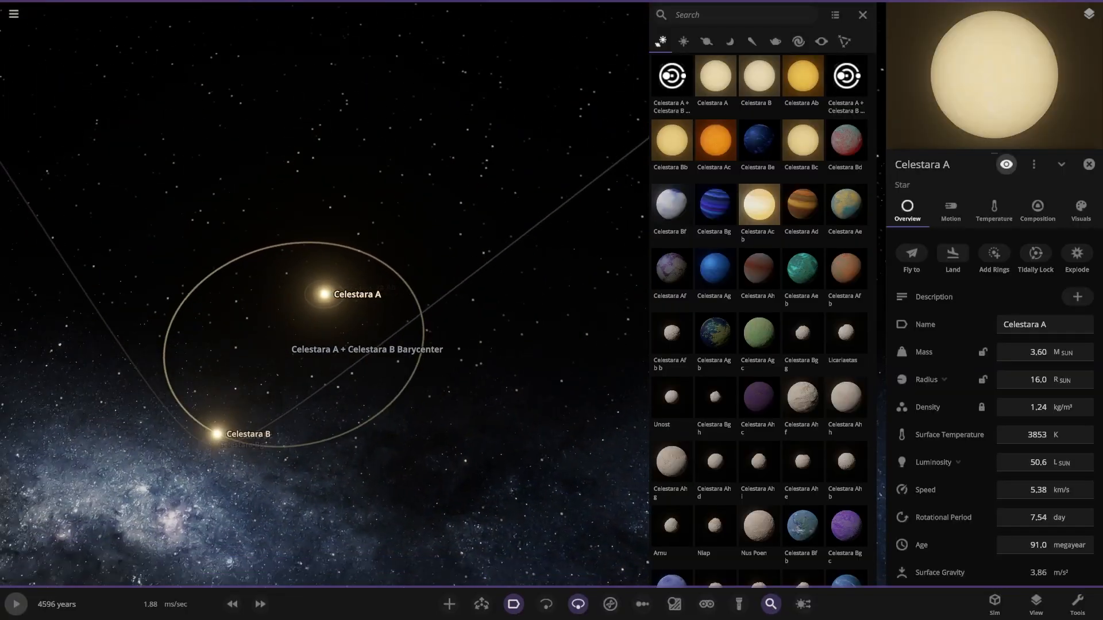
Pick the moon Celestara Ag b from the object browser
left_click(1088, 165)
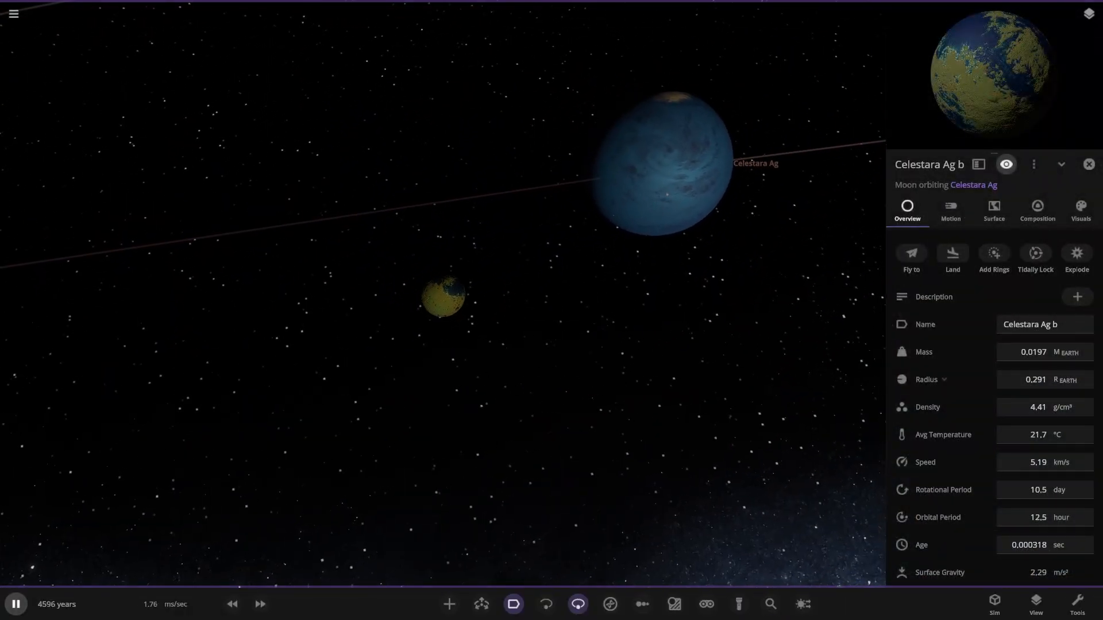
Show the moon's Motion properties and speed up the simulation
left_click(950, 209)
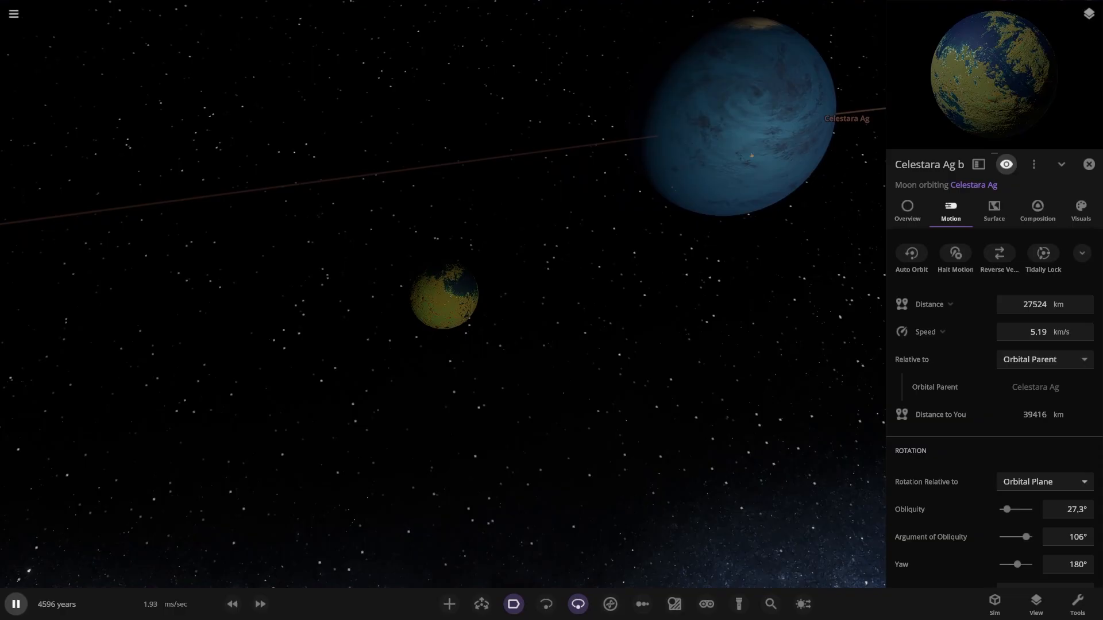
scroll("down", 3)
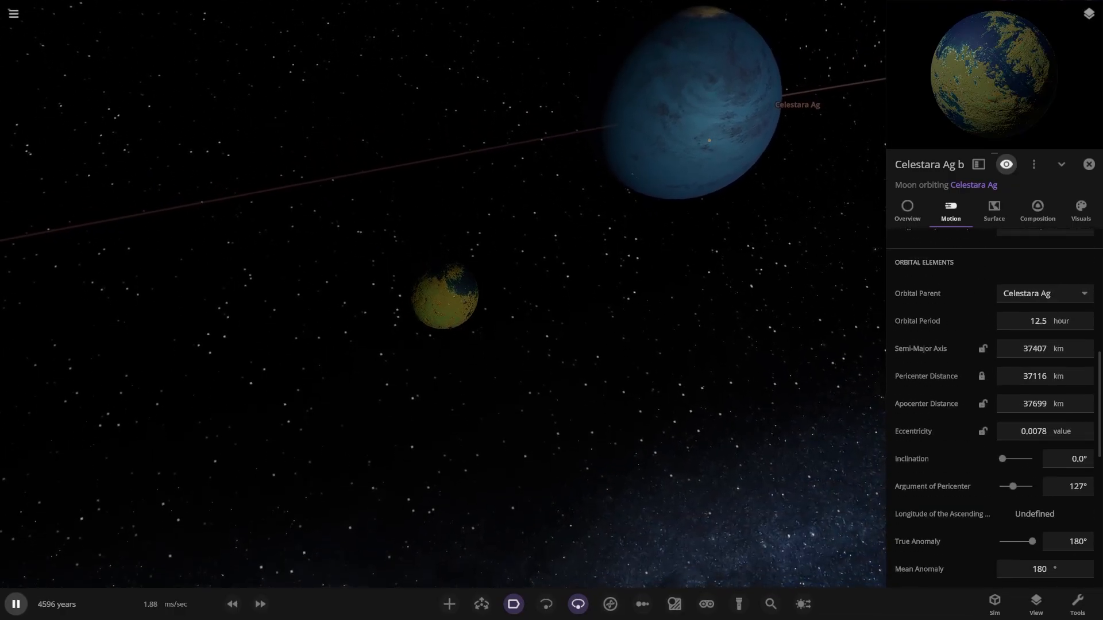
left_click(259, 604)
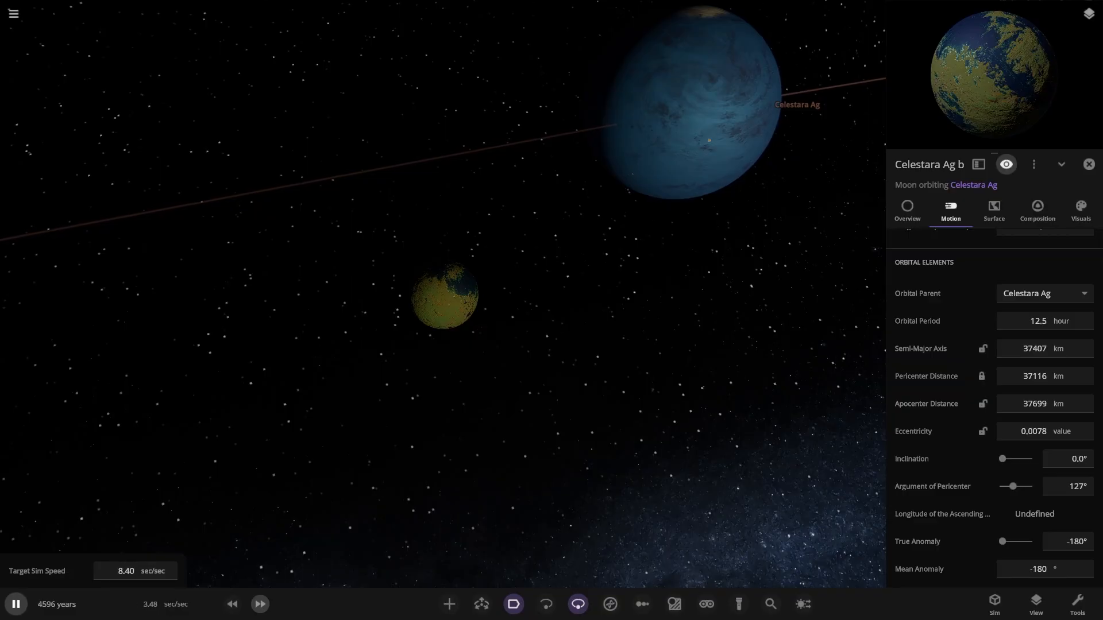
left_click(259, 604)
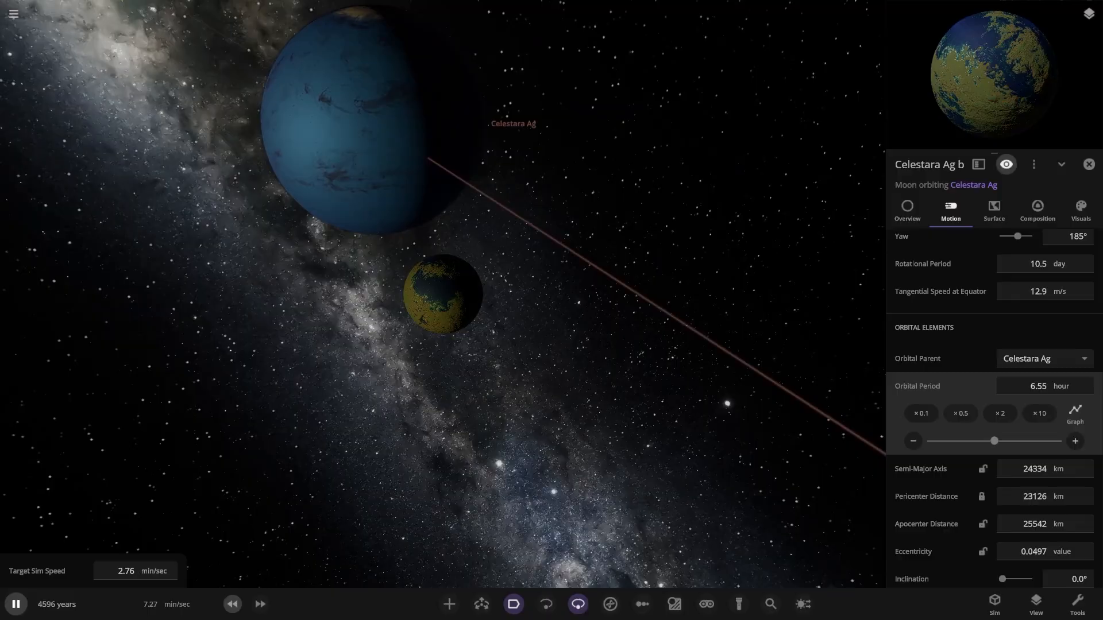
Reselect Celestara Ag b and cut its orbital period from 6.55 to 3.53 hours
left_click(907, 209)
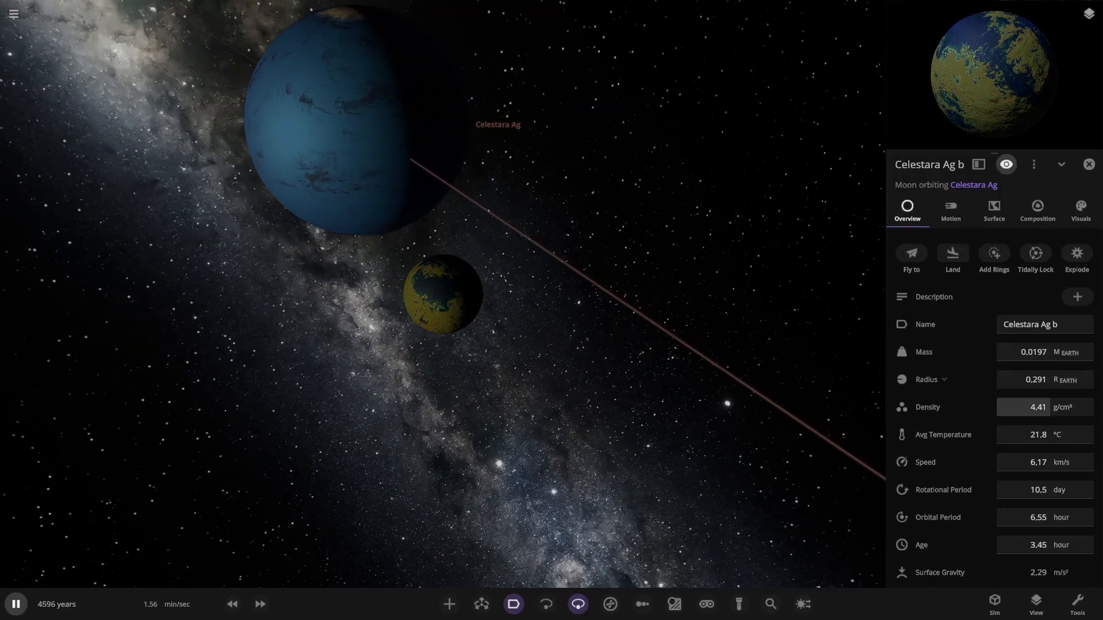
left_click(442, 294)
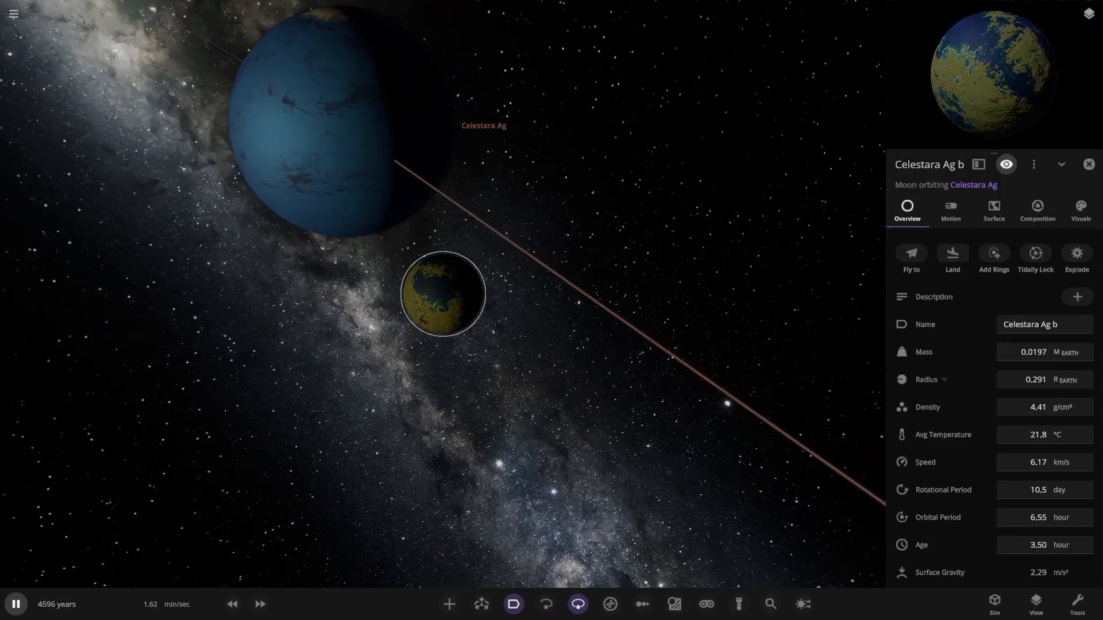
left_click(949, 209)
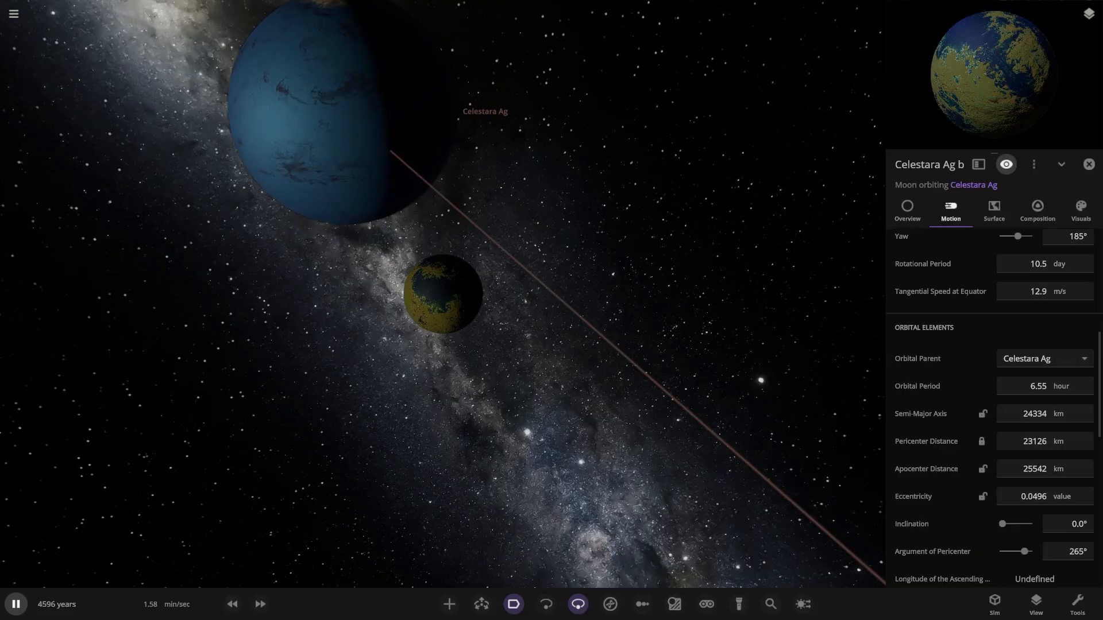
left_click(1034, 385)
type("3.53")
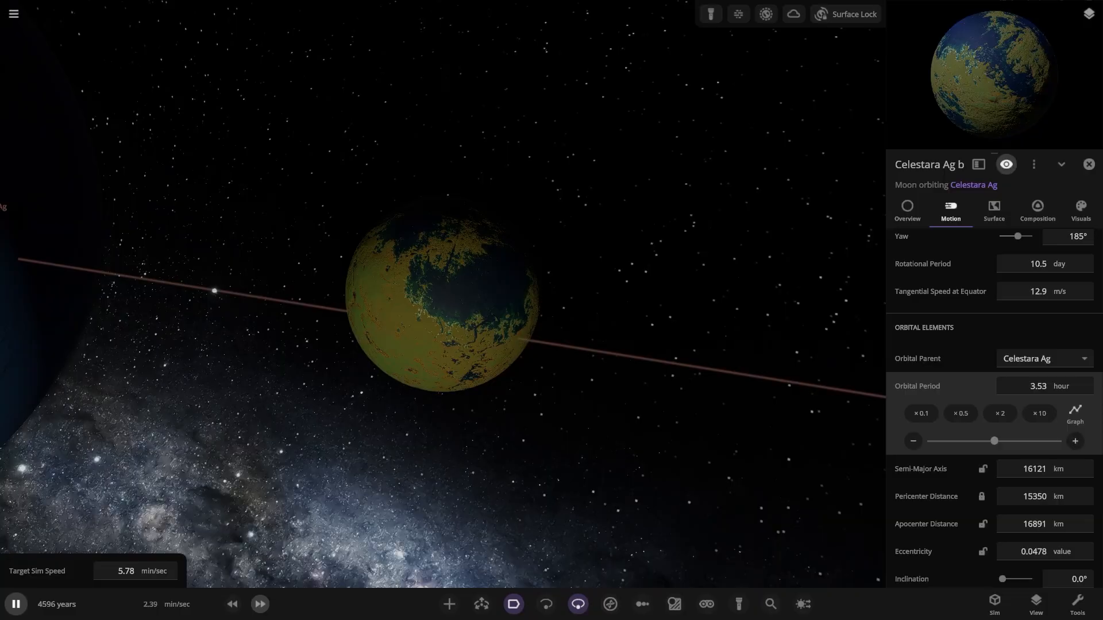
left_click(260, 603)
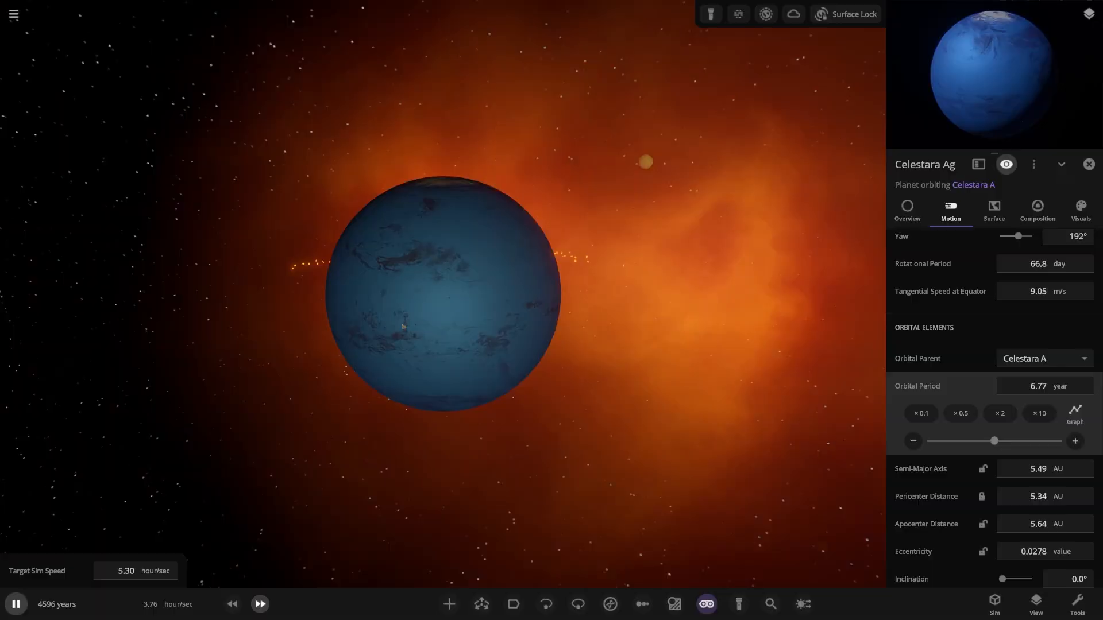
Fast-forward the simulation to days per second and display orbit paths
left_click(259, 604)
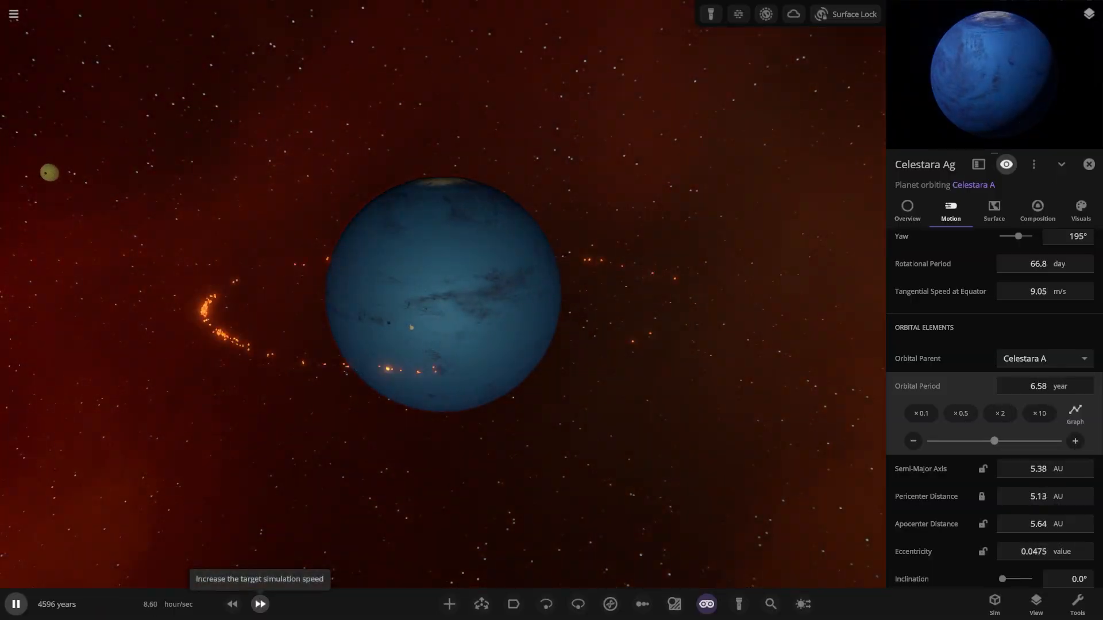
left_click(259, 604)
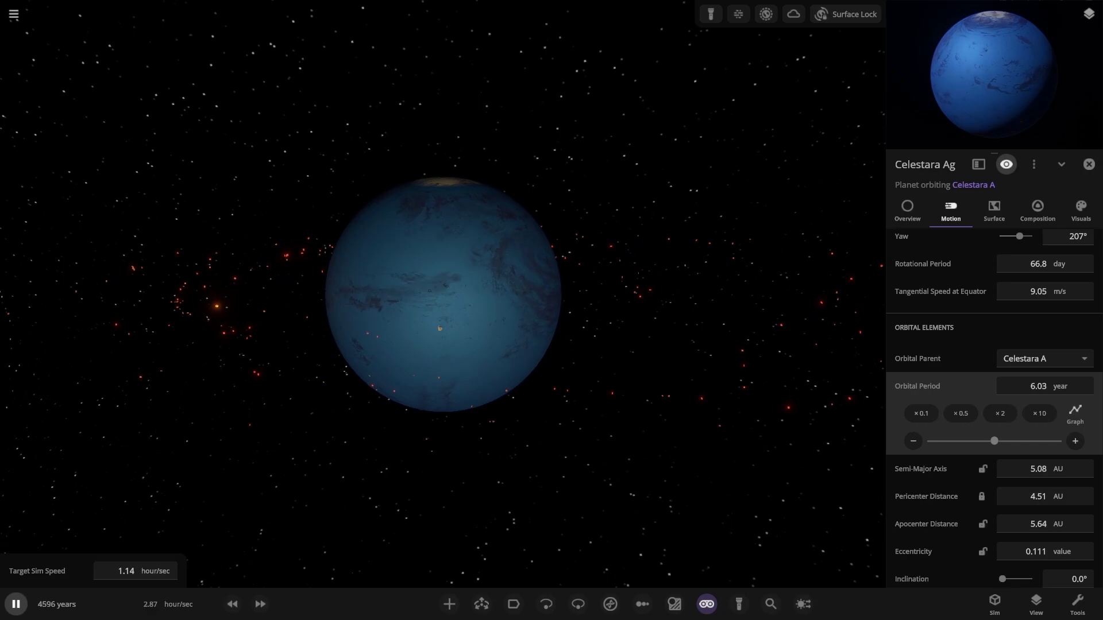
scroll("down", 3)
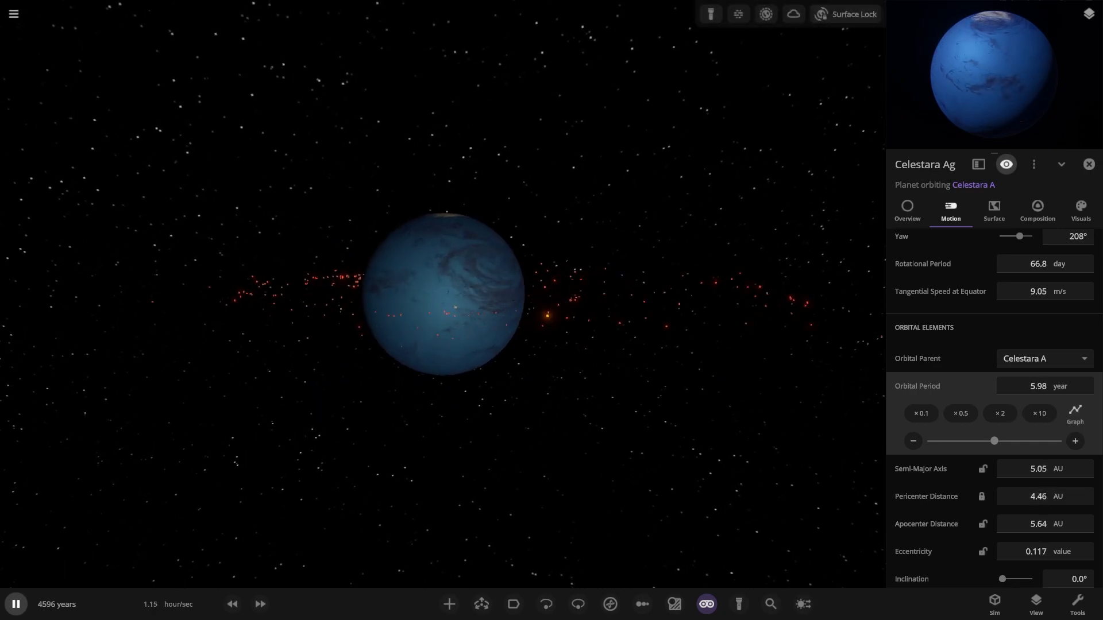
left_click(259, 604)
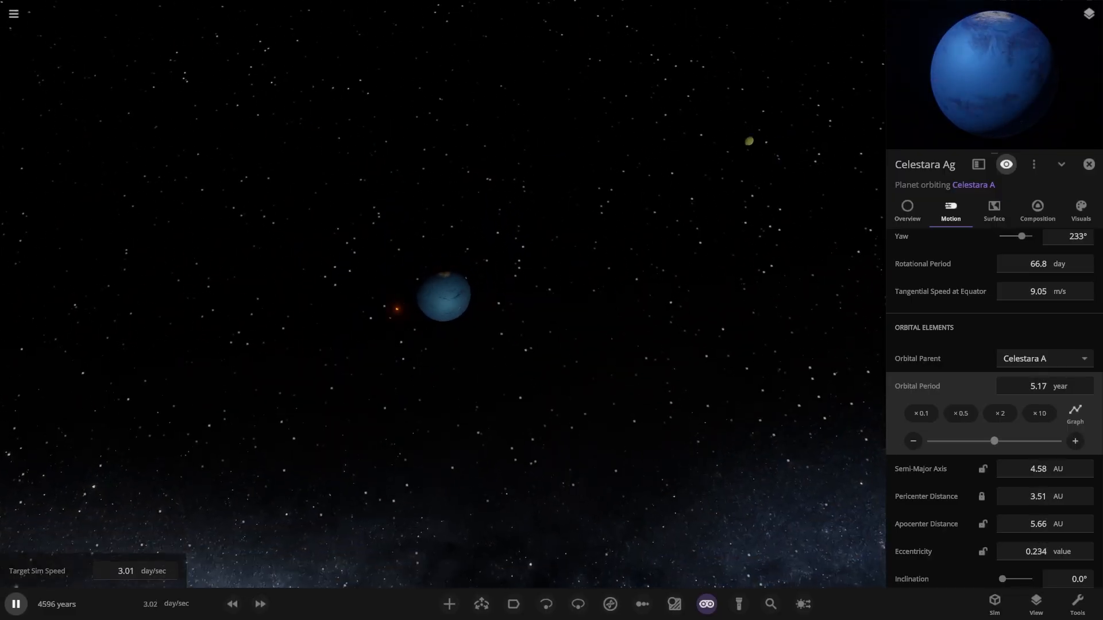
left_click(545, 603)
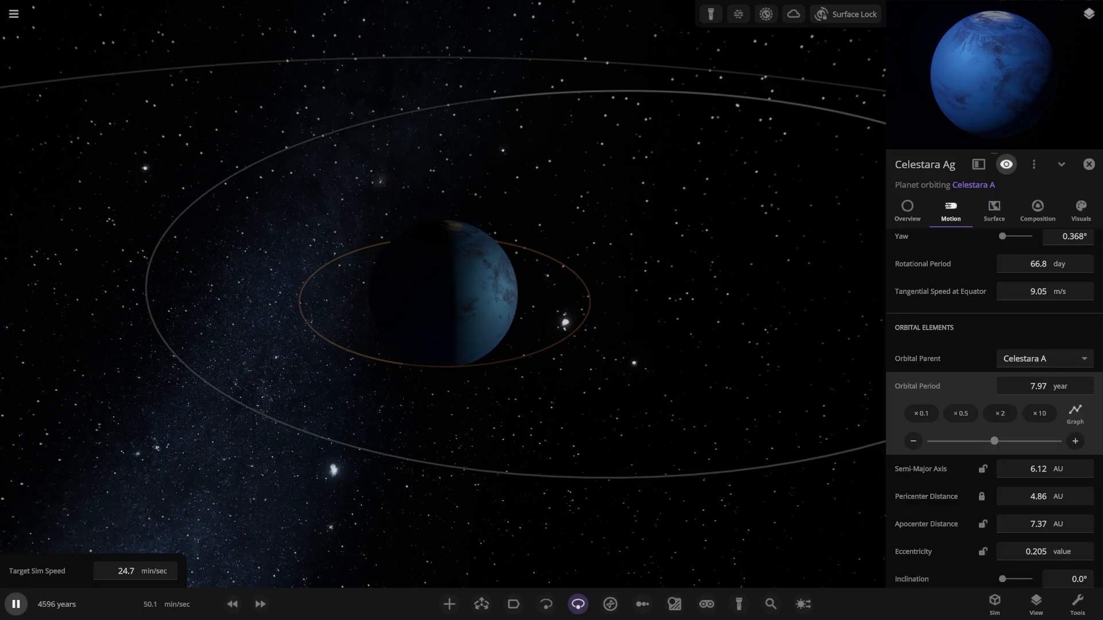
Fly to the surviving Celestara Ag b fragment and reduce its orbital period from 3.60 to 1.23 hours
left_click(562, 320)
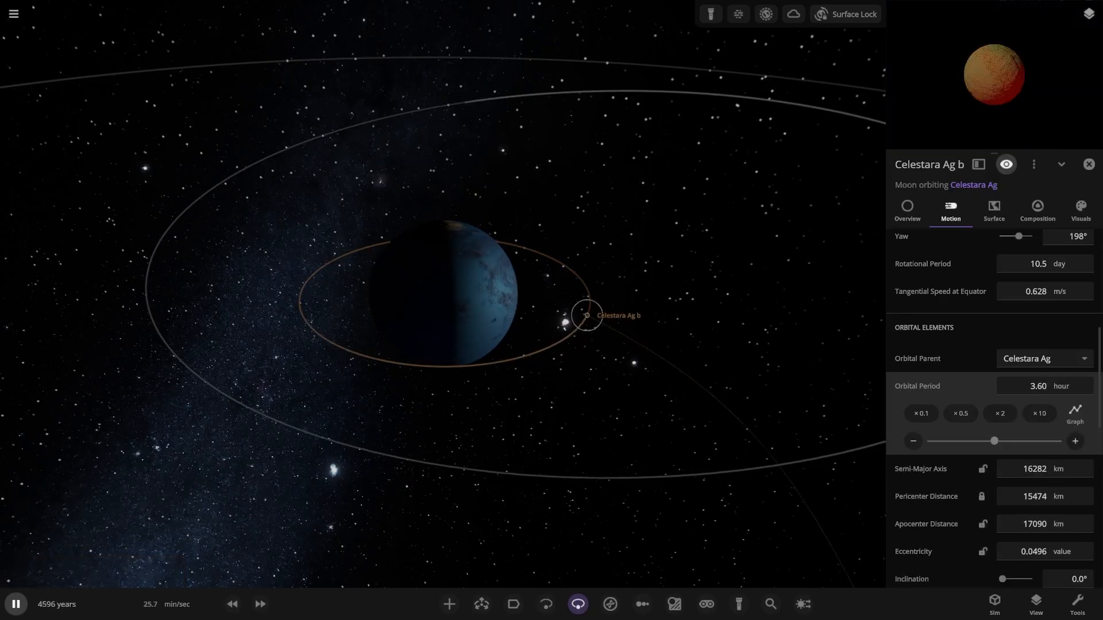
left_click(905, 210)
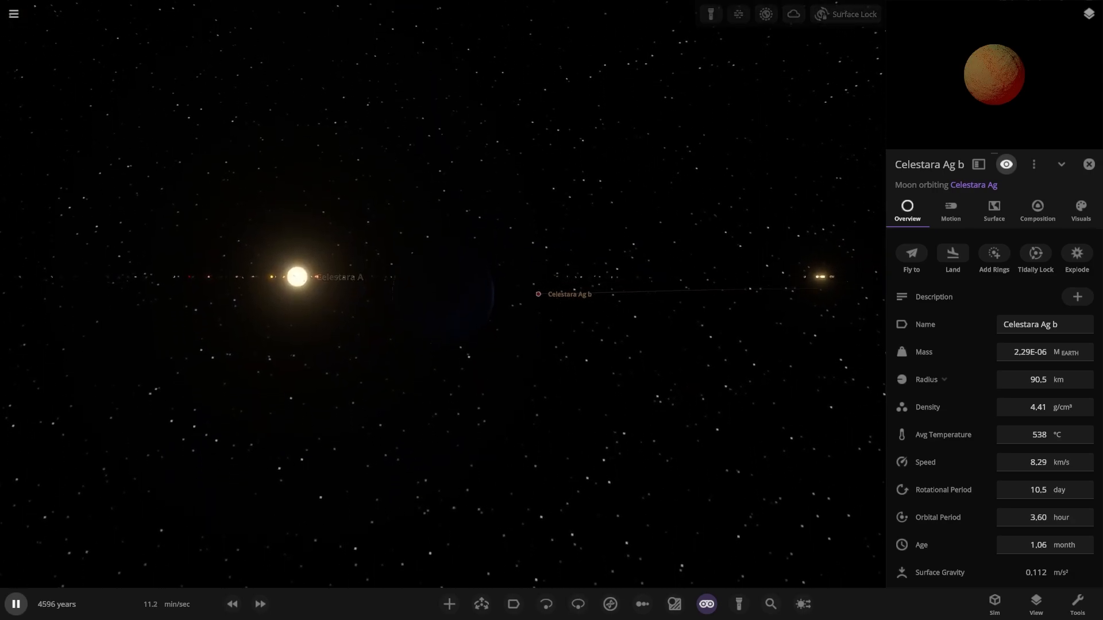
left_click(910, 257)
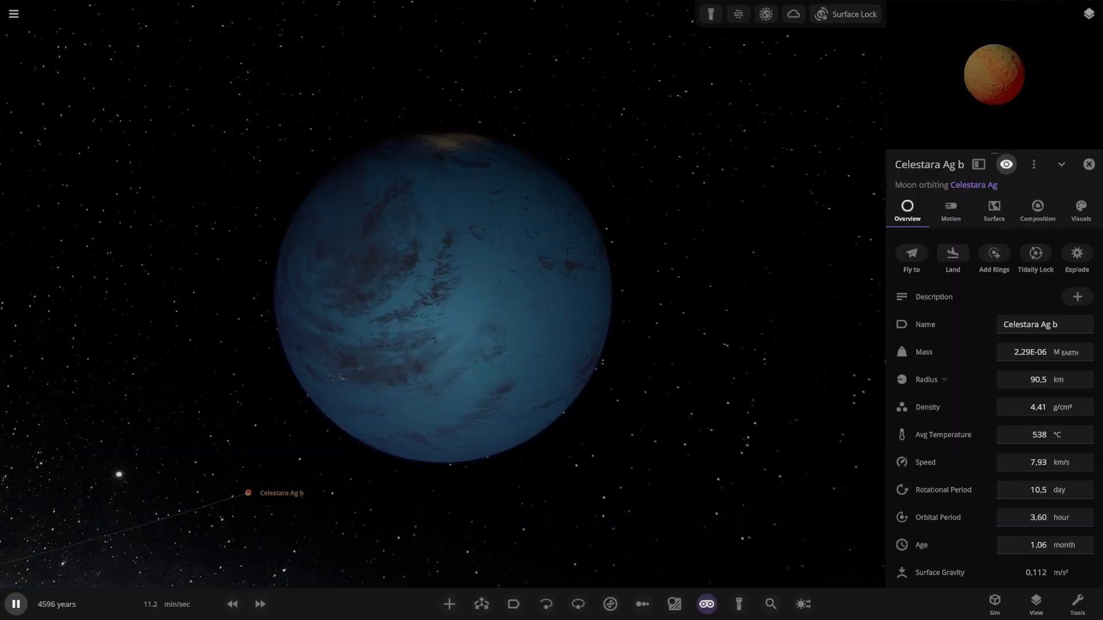
left_click(949, 209)
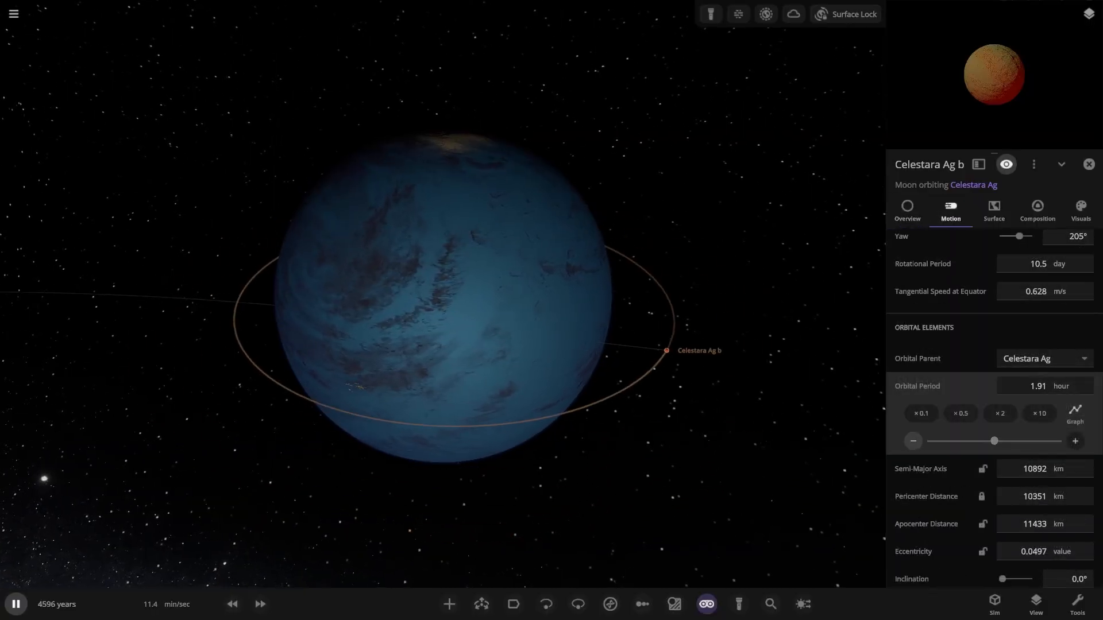
left_click(912, 441)
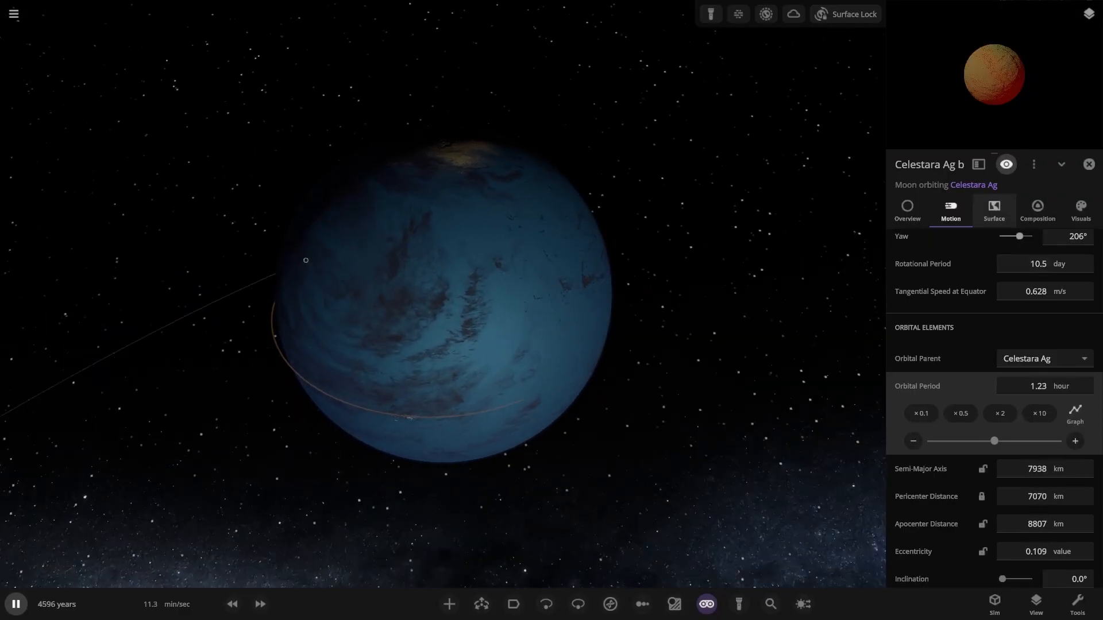
left_click(907, 211)
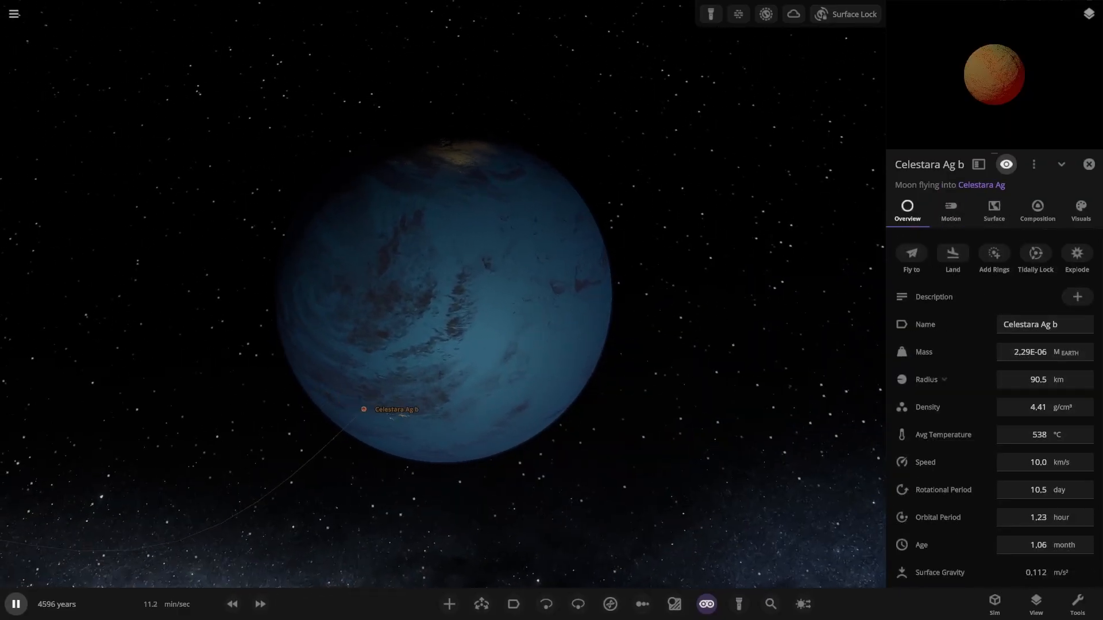
Reduce the fragment's orbital period to 34.0 minutes, then to 13.8 minutes
left_click(1037, 489)
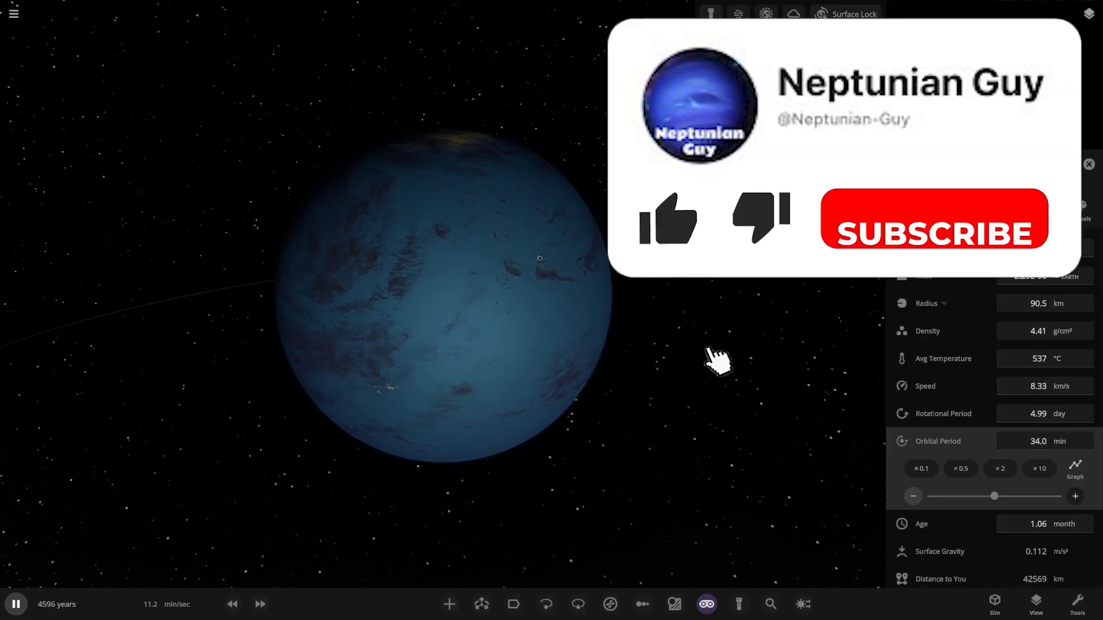
left_click(667, 218)
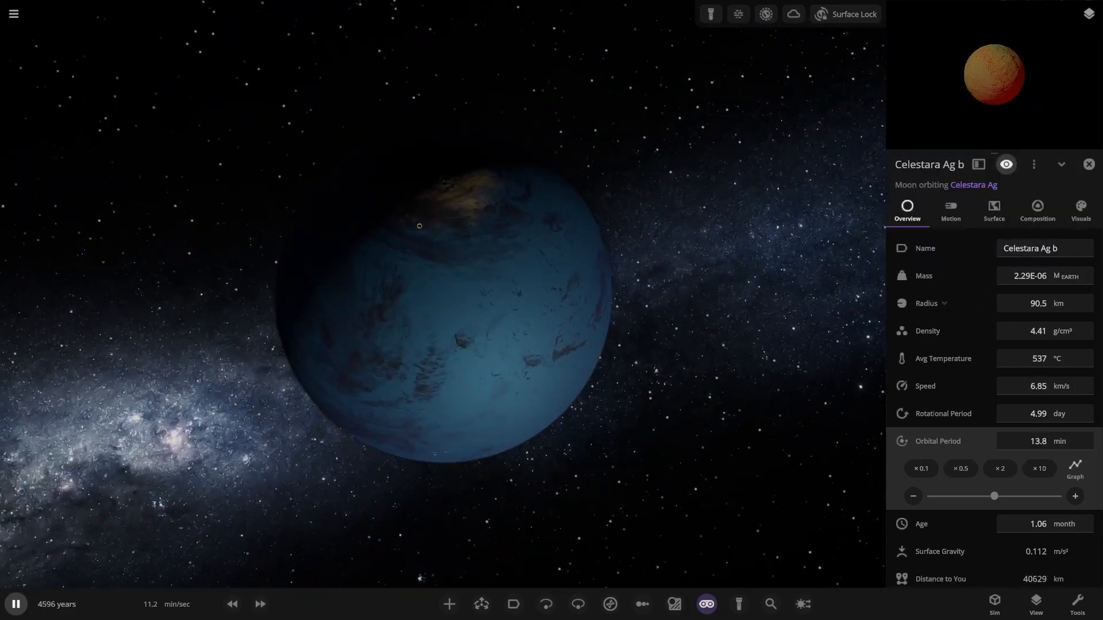
scroll("down", 3)
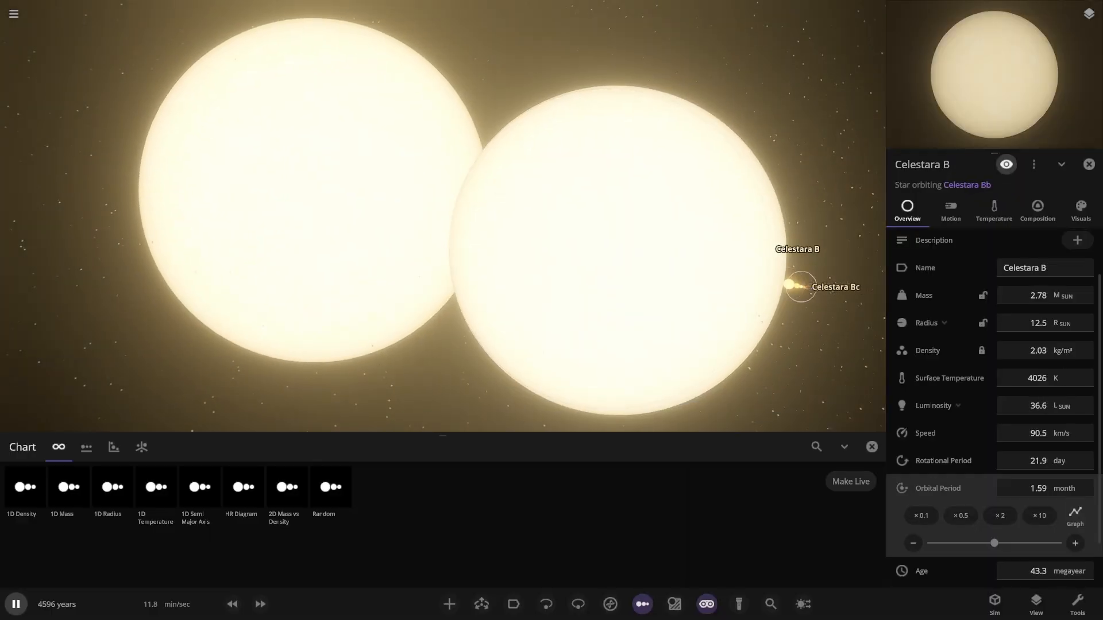
Chart all system bodies side by side with a 1D preset, then pause and resume
left_click(800, 286)
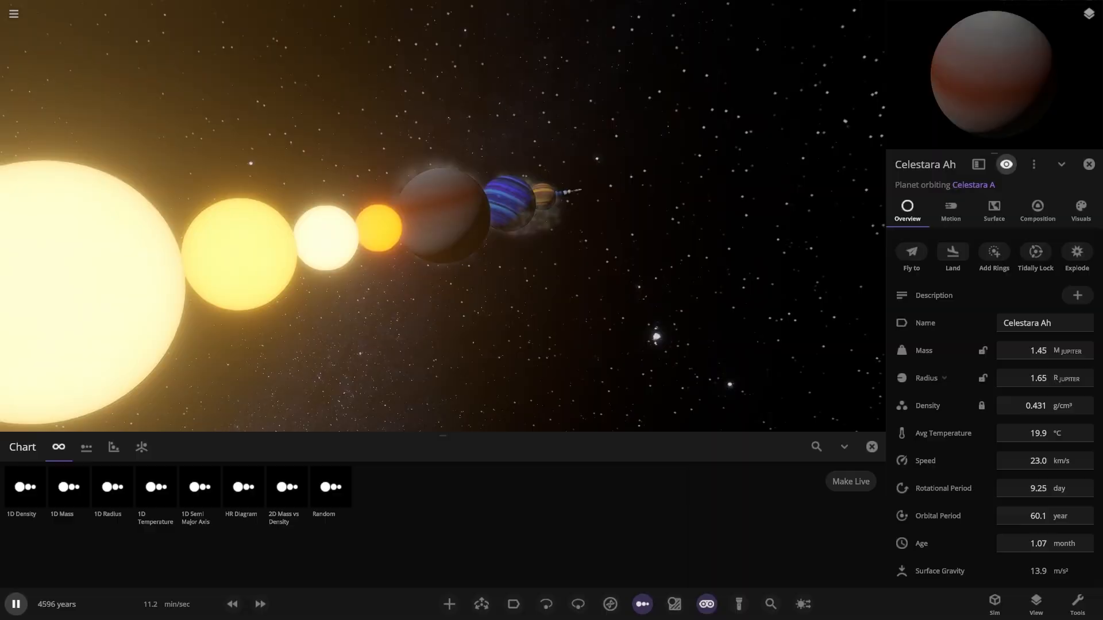
left_click(16, 604)
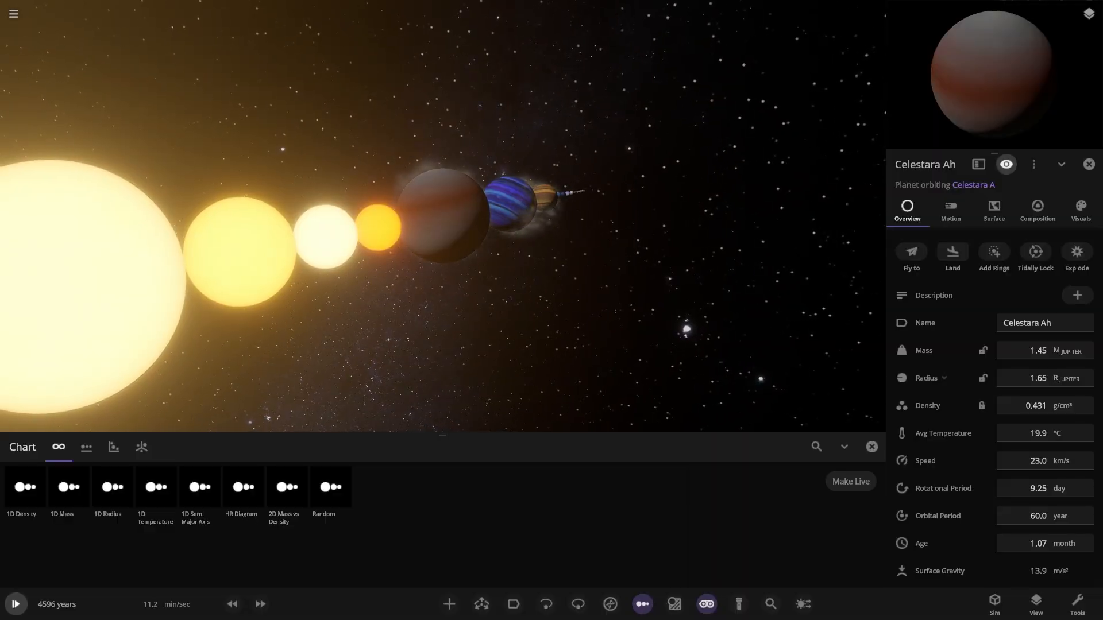
left_click(15, 603)
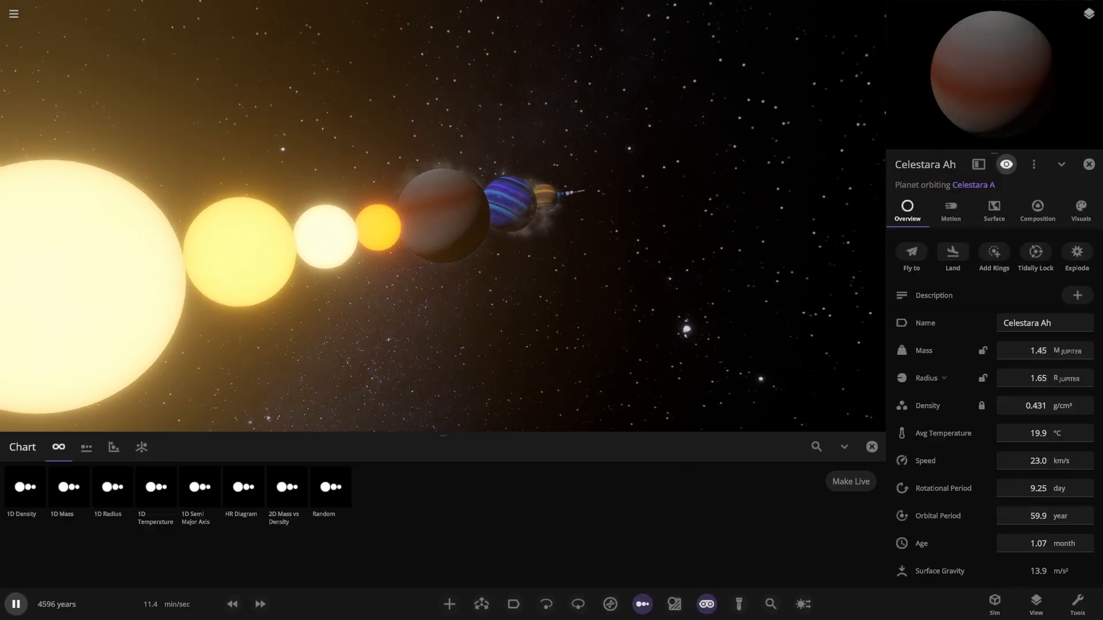